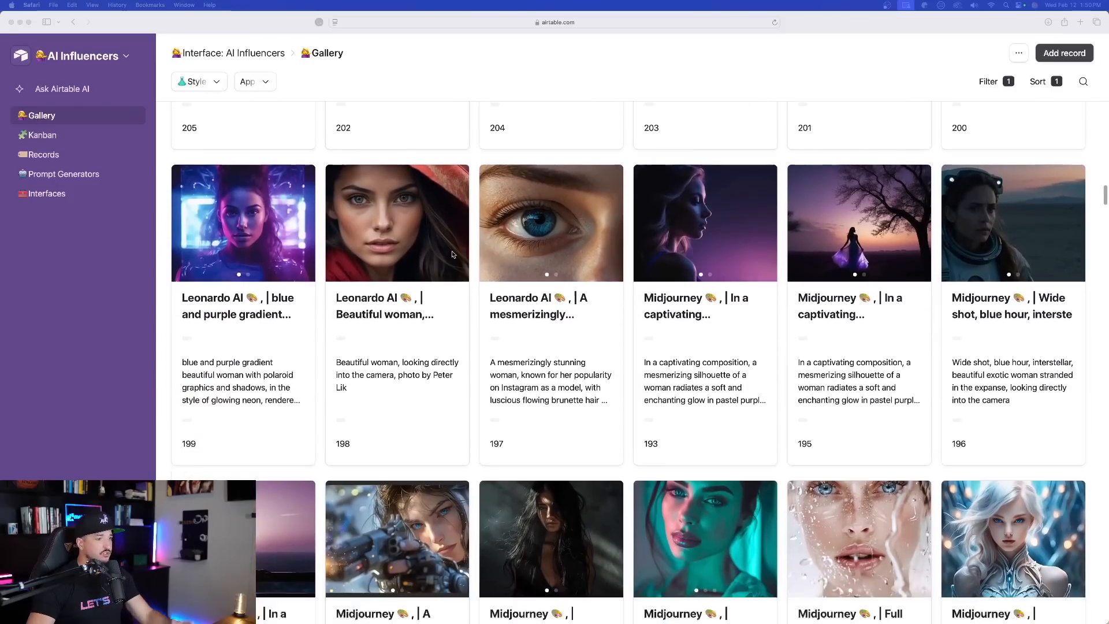
Scroll the META Prompts table down to the 'Back & forth conversation' prompt record
scroll(down, 3)
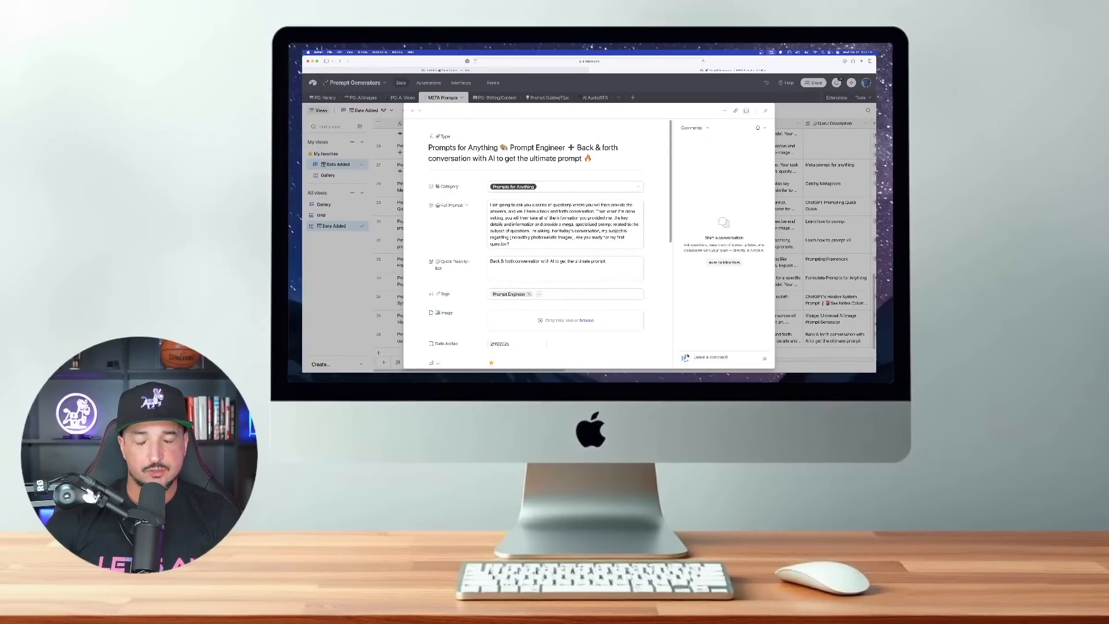
scroll(down, 3)
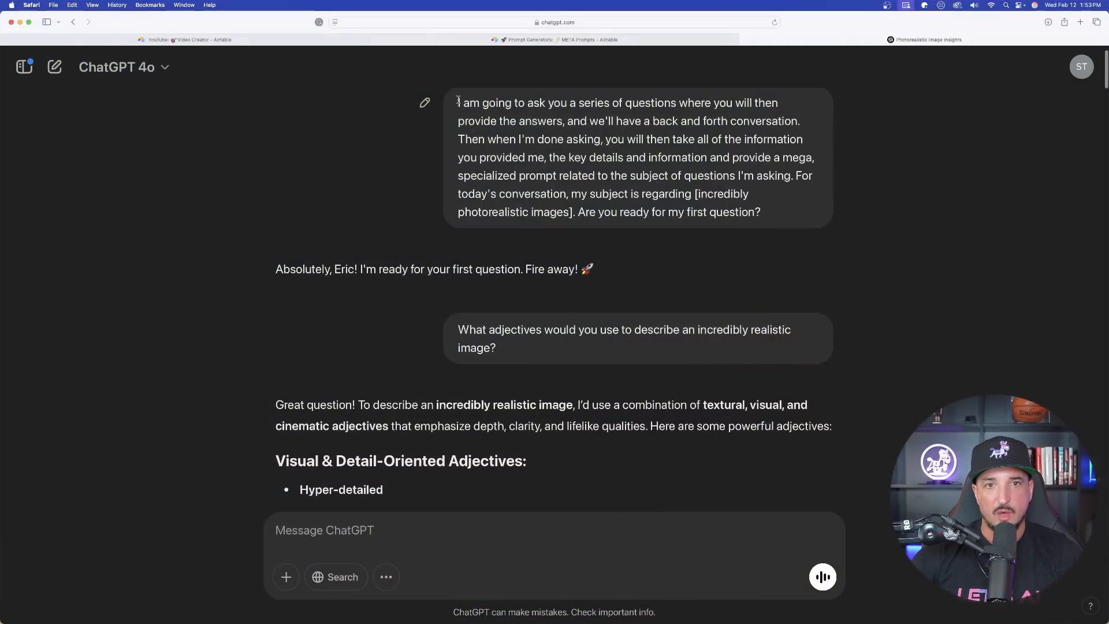
Highlight the sentence setting the conversation subject to incredibly photorealistic images
drag(458, 103, 761, 212)
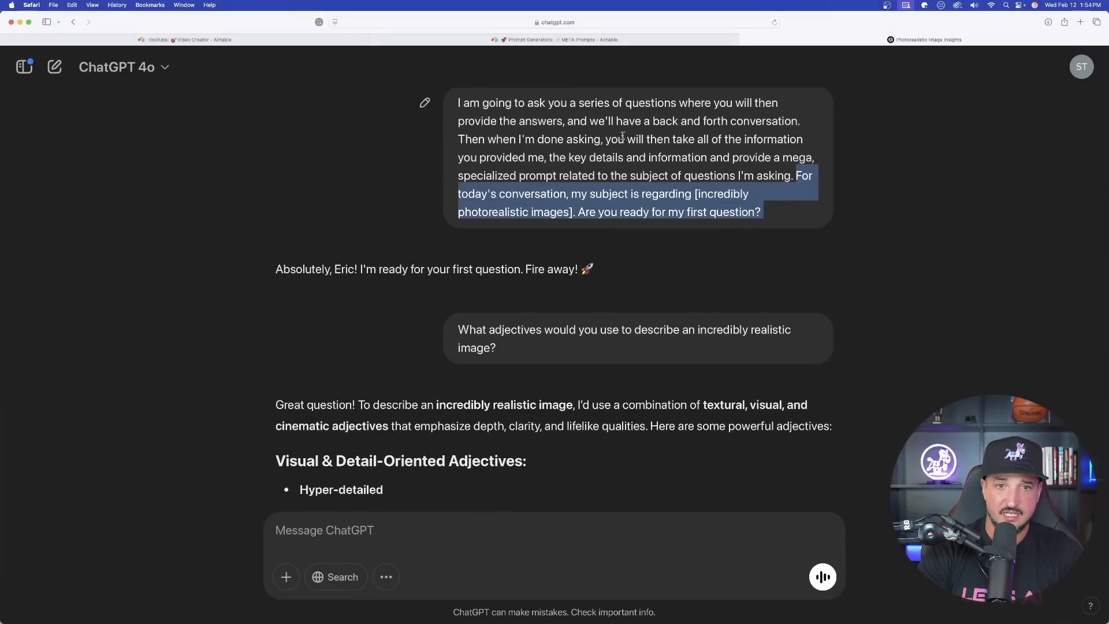
Select the bracketed photorealistic images subject and reach the realistic-image adjectives answer
click(680, 169)
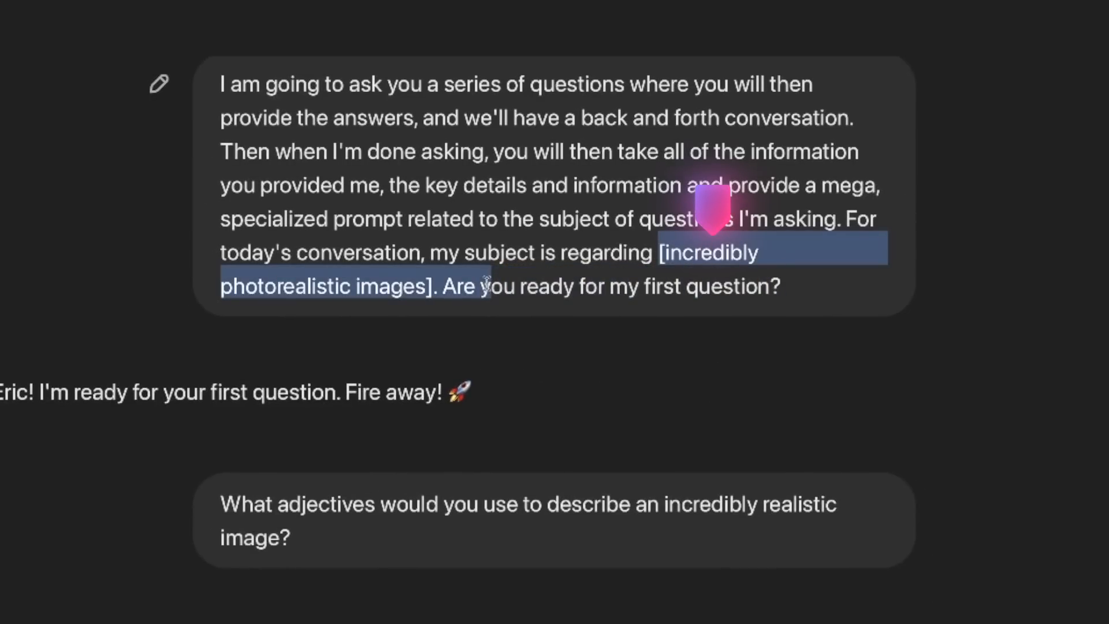
click(515, 218)
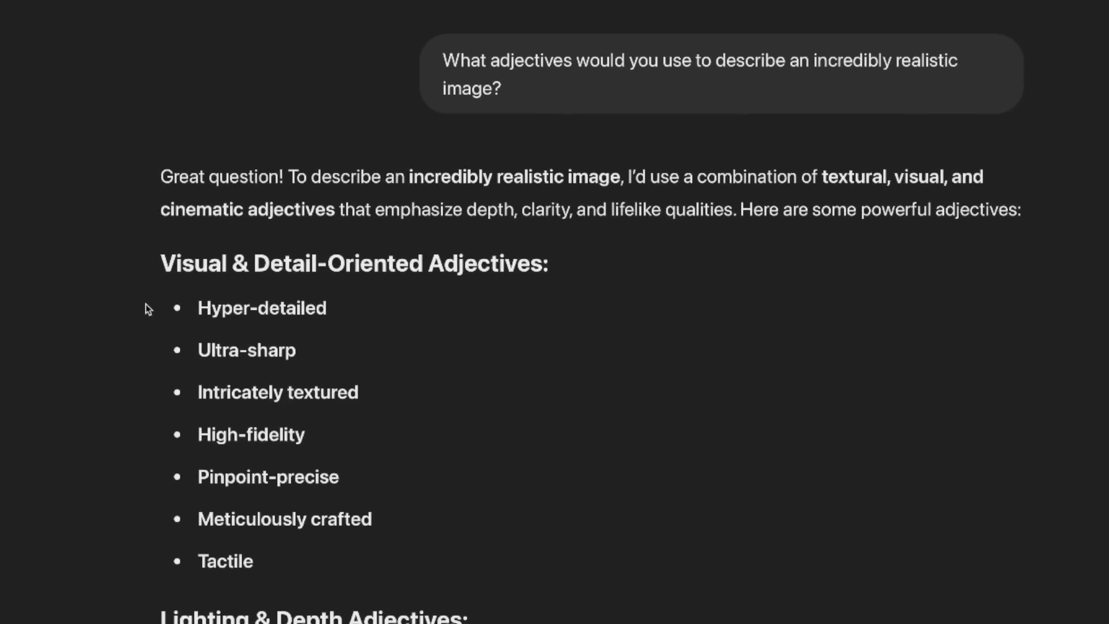
mouse_move(170, 319)
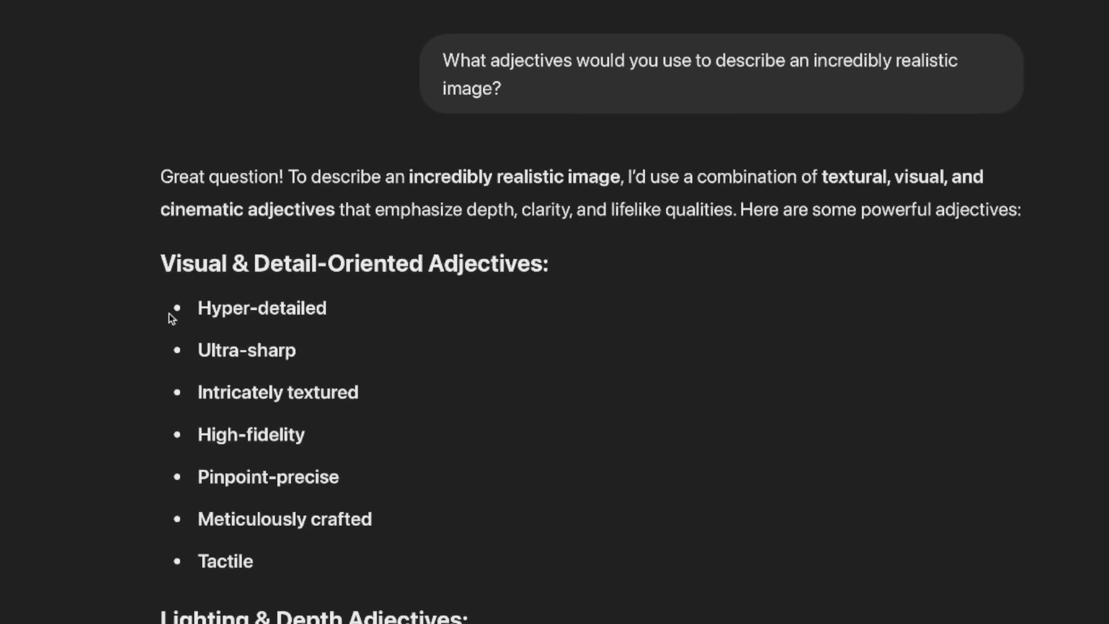
mouse_move(160, 299)
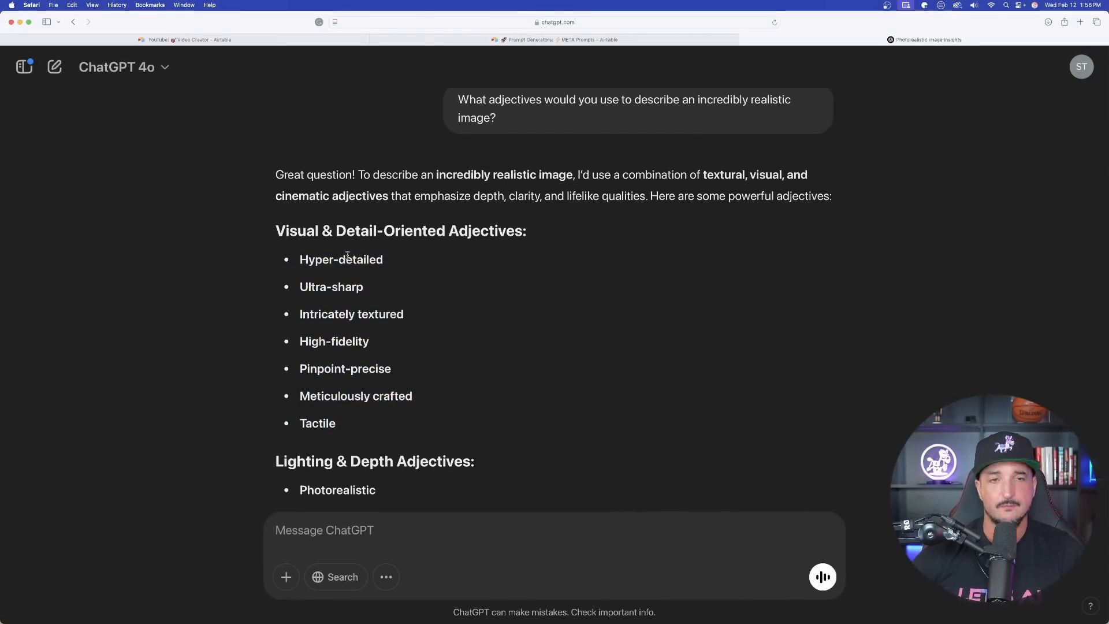
Close the 'Back & forth conversation' record and browse the PG: Variety prompt gallery
click(555, 39)
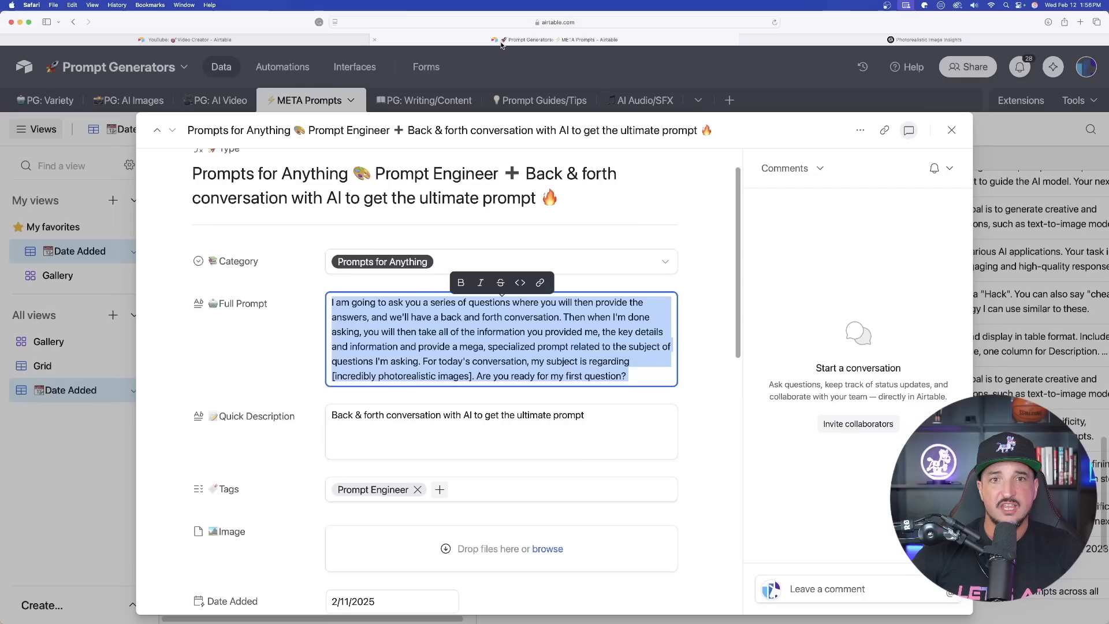
click(951, 130)
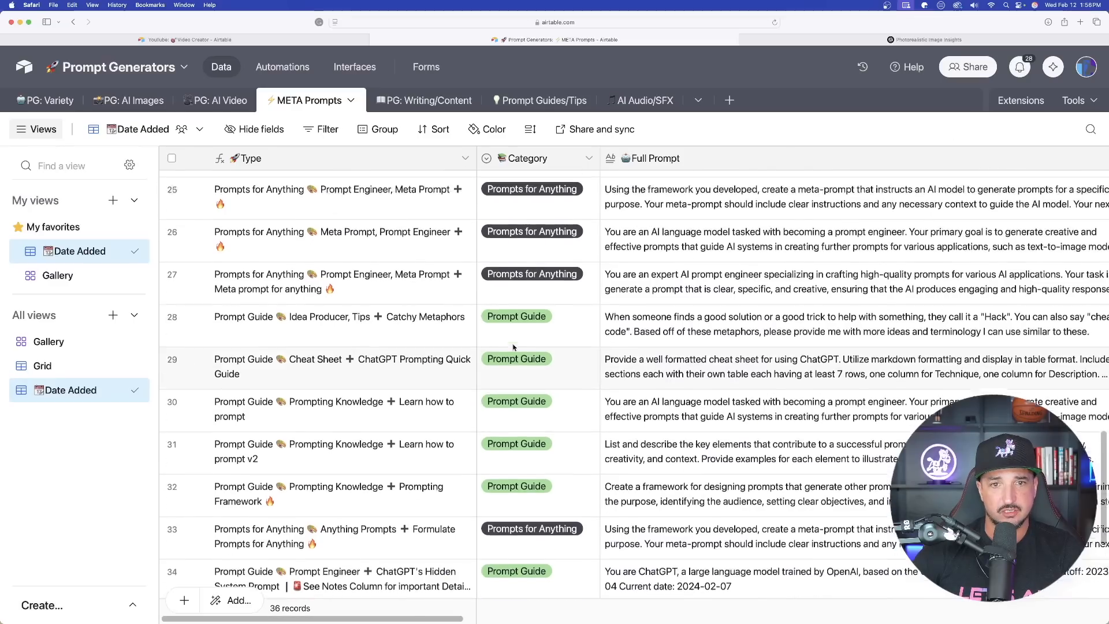
click(44, 100)
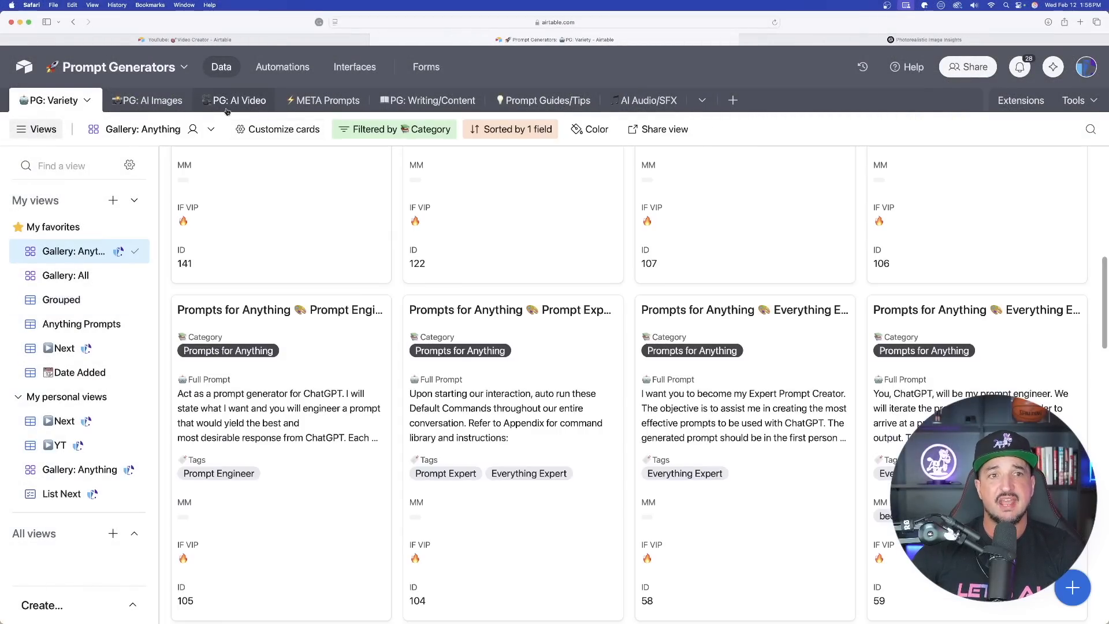
click(240, 100)
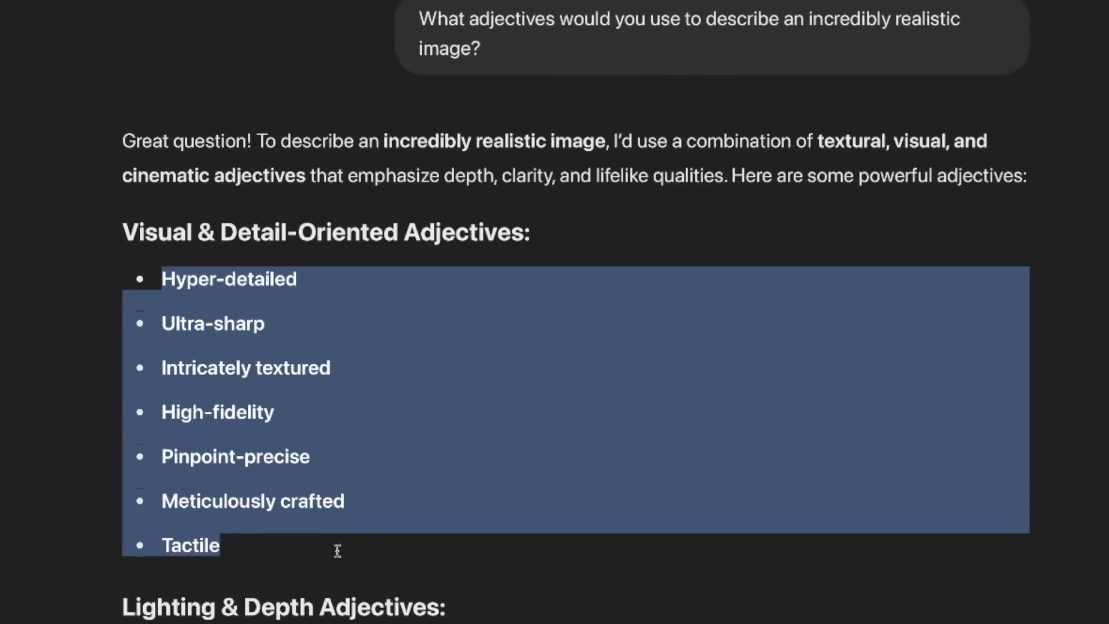
Browse the Unique Keywords gallery, previewing and closing an enlarged supercar image
click(166, 318)
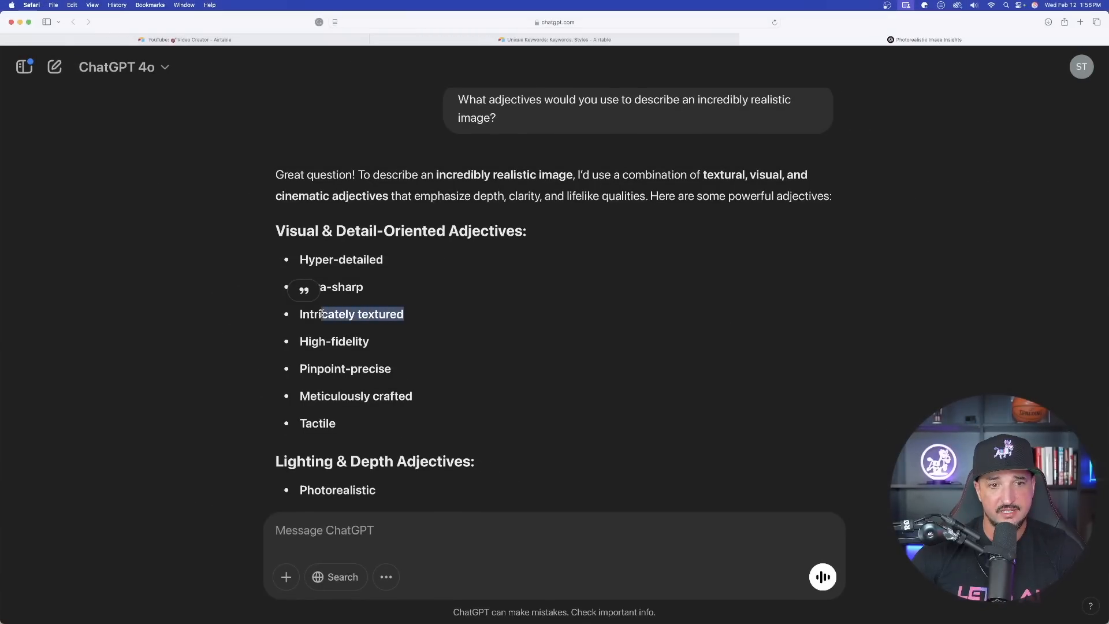
click(557, 39)
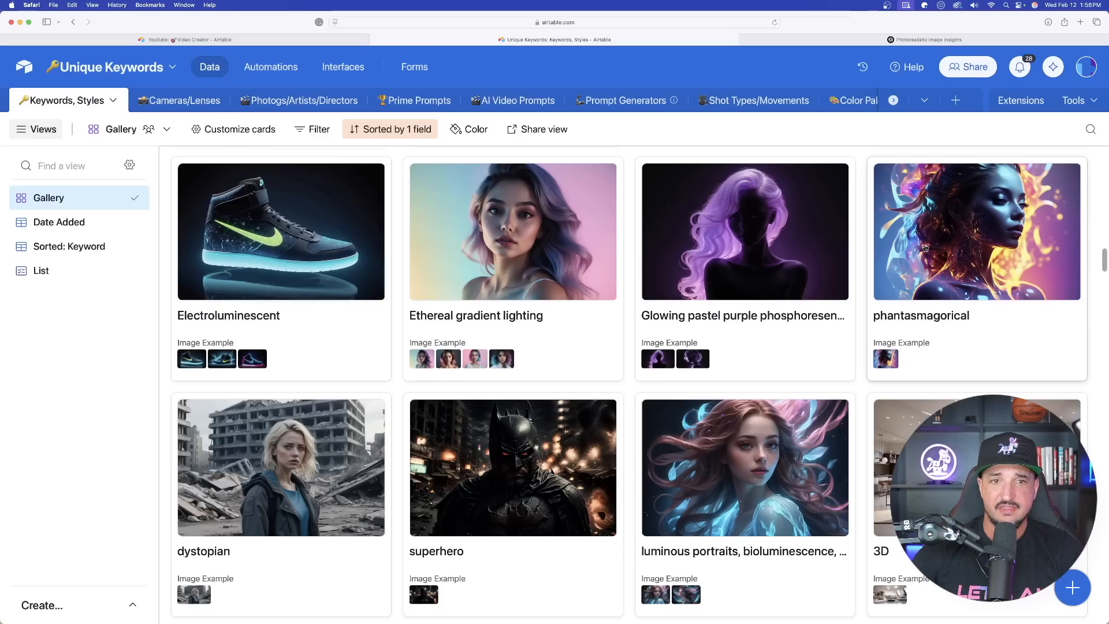
scroll(down, 3)
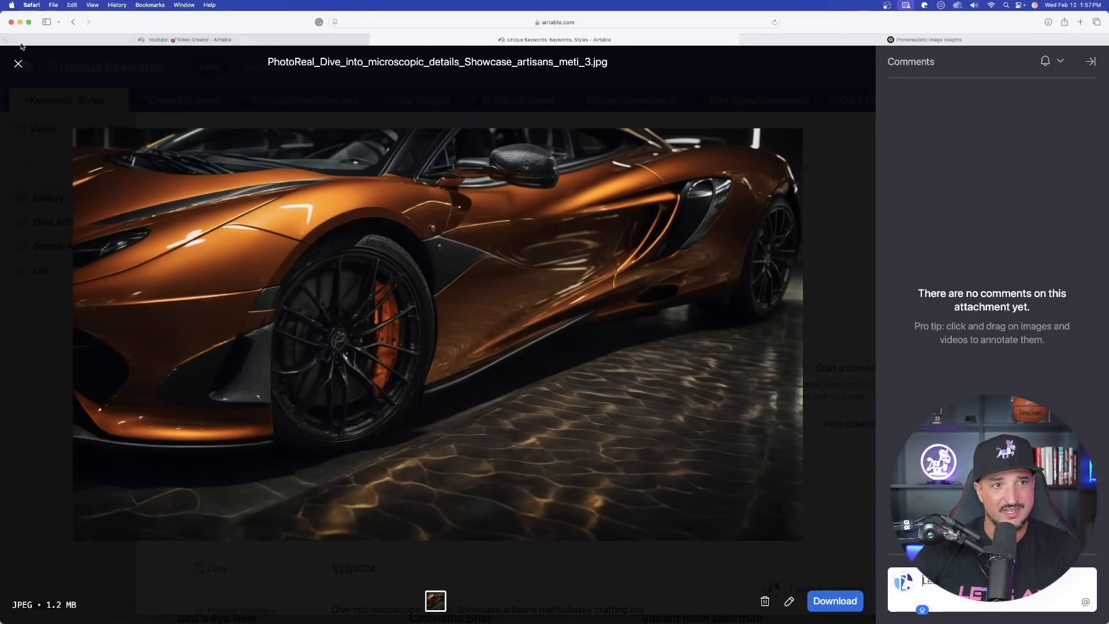
click(18, 64)
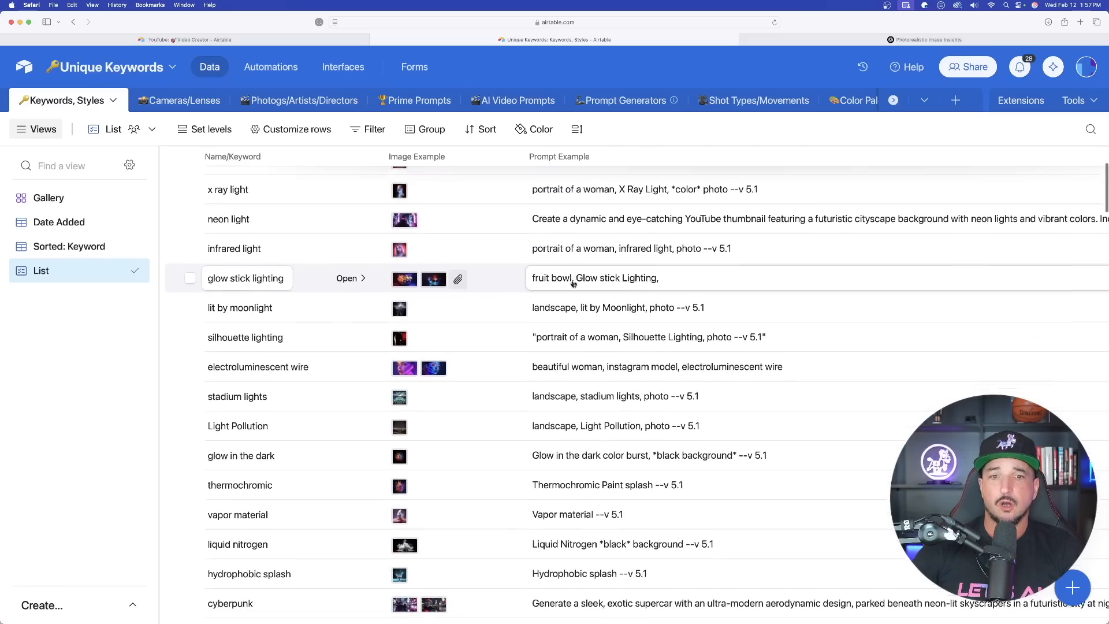
scroll(down, 3)
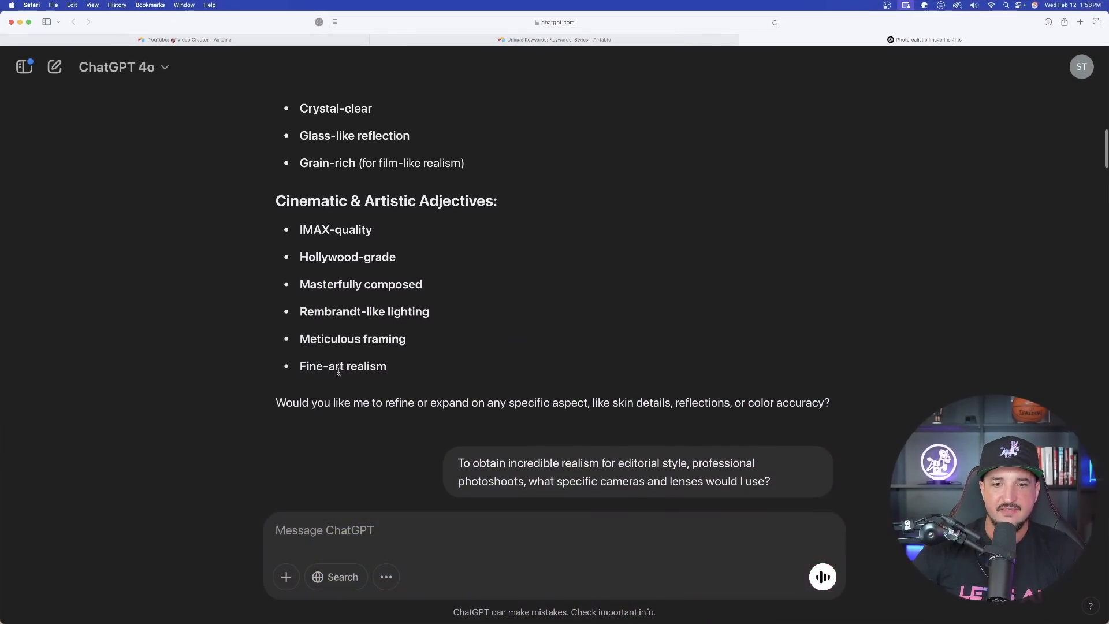
mouse_move(488, 278)
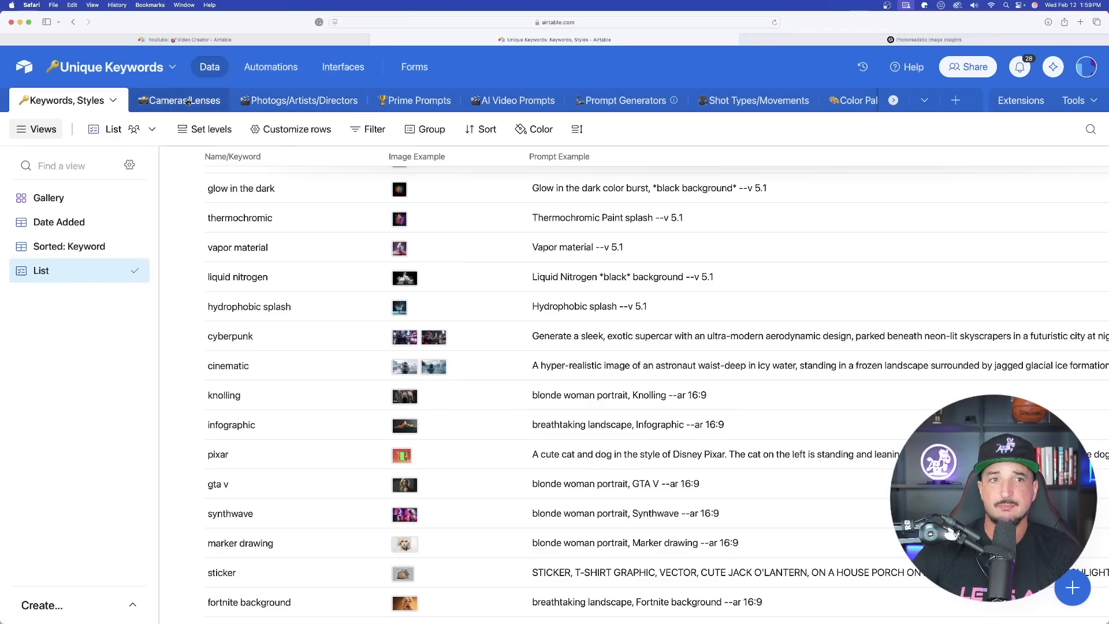
Open the Leica Summilux-M 35mm f/1.4 ASPH record, preview its sample portrait, then close it
click(180, 100)
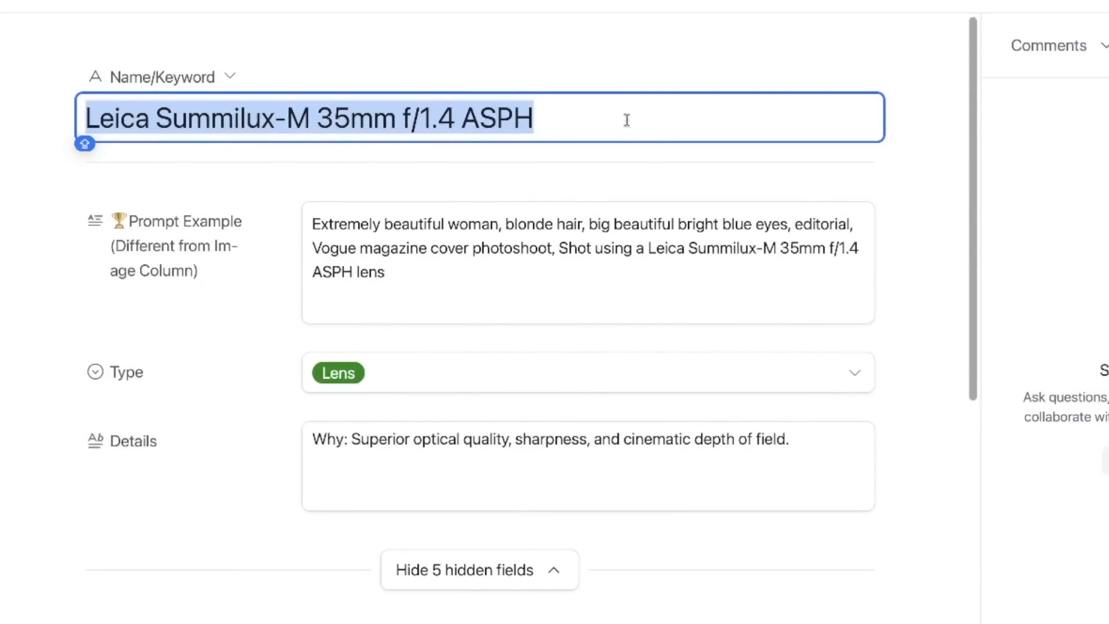
scroll(down, 3)
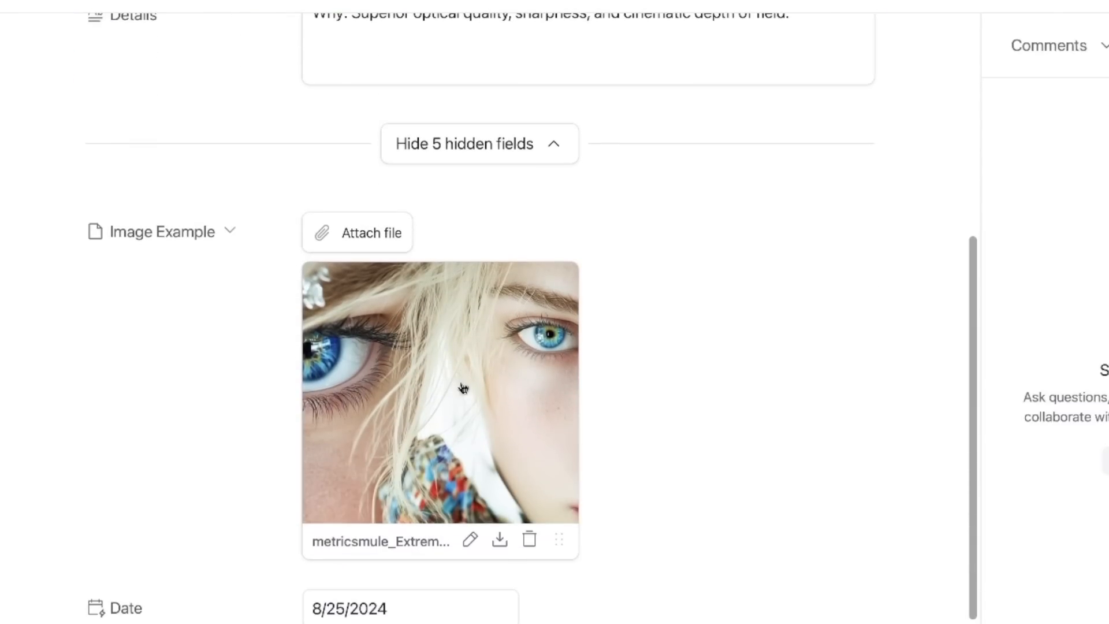
click(440, 393)
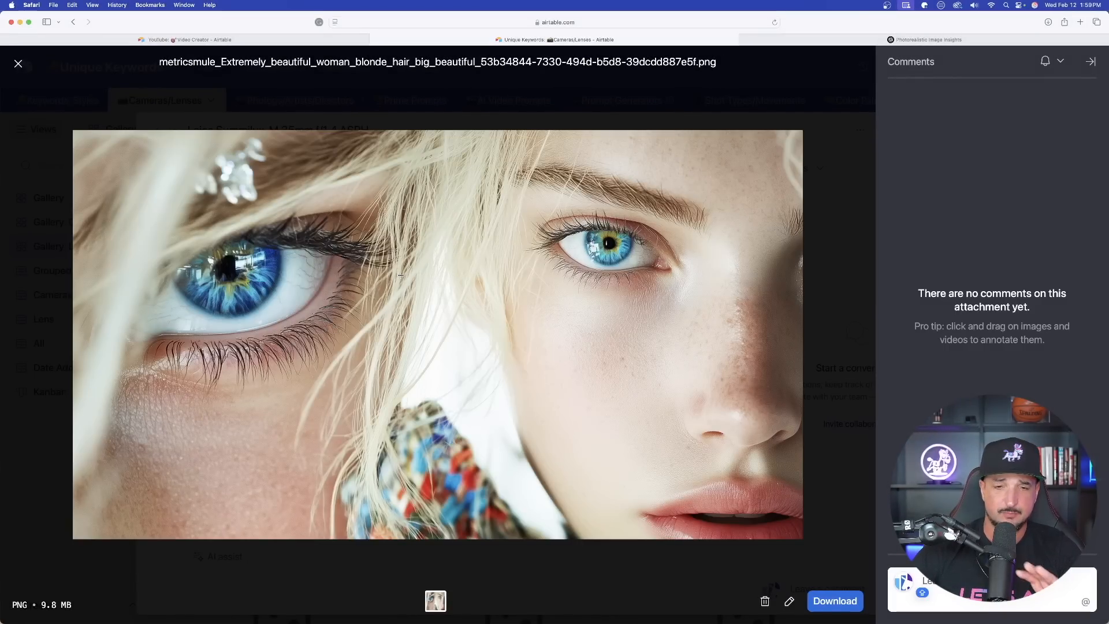
click(18, 63)
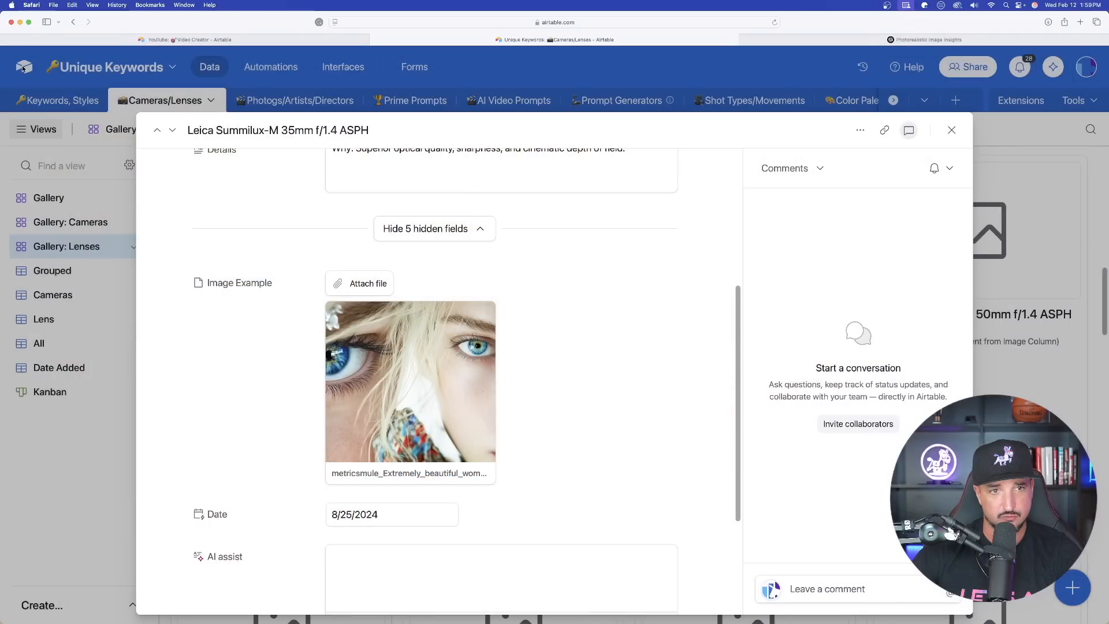
click(951, 129)
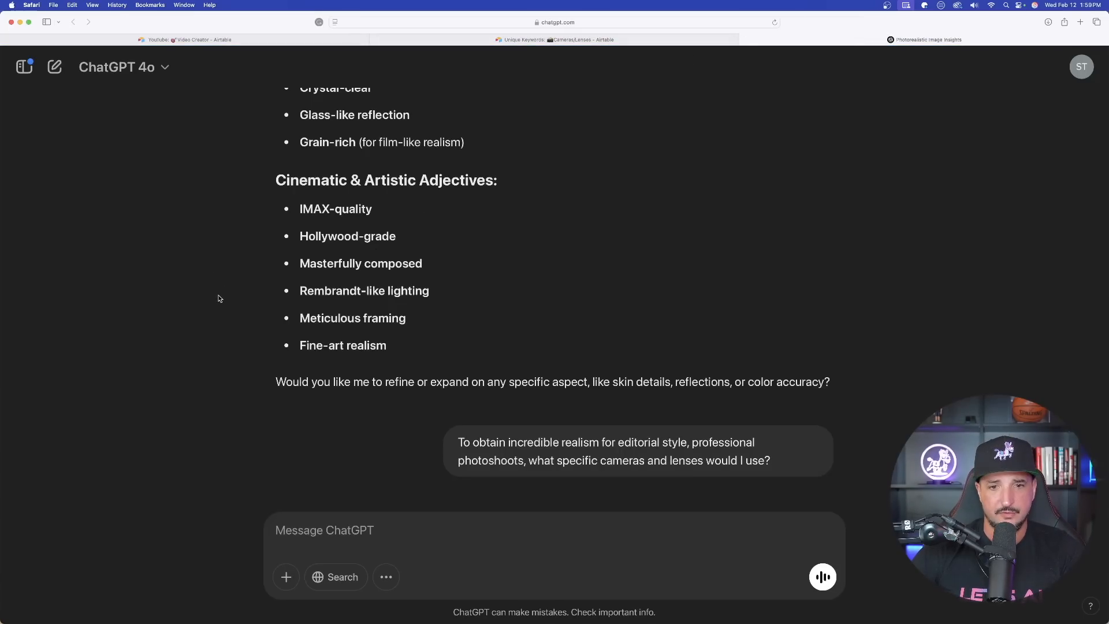
scroll(down, 3)
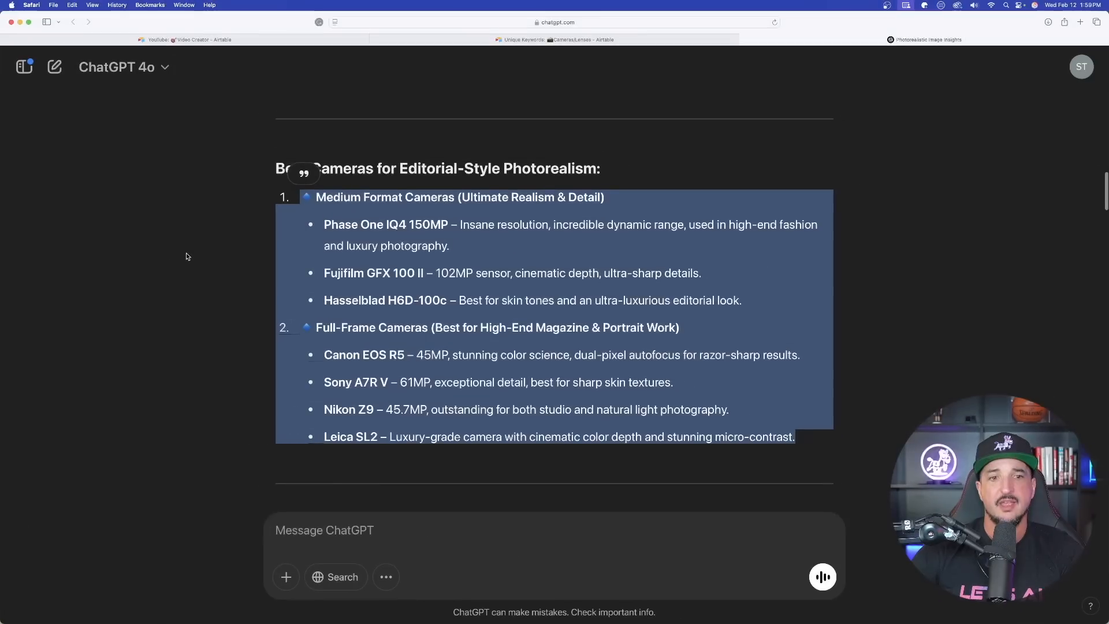
scroll(down, 3)
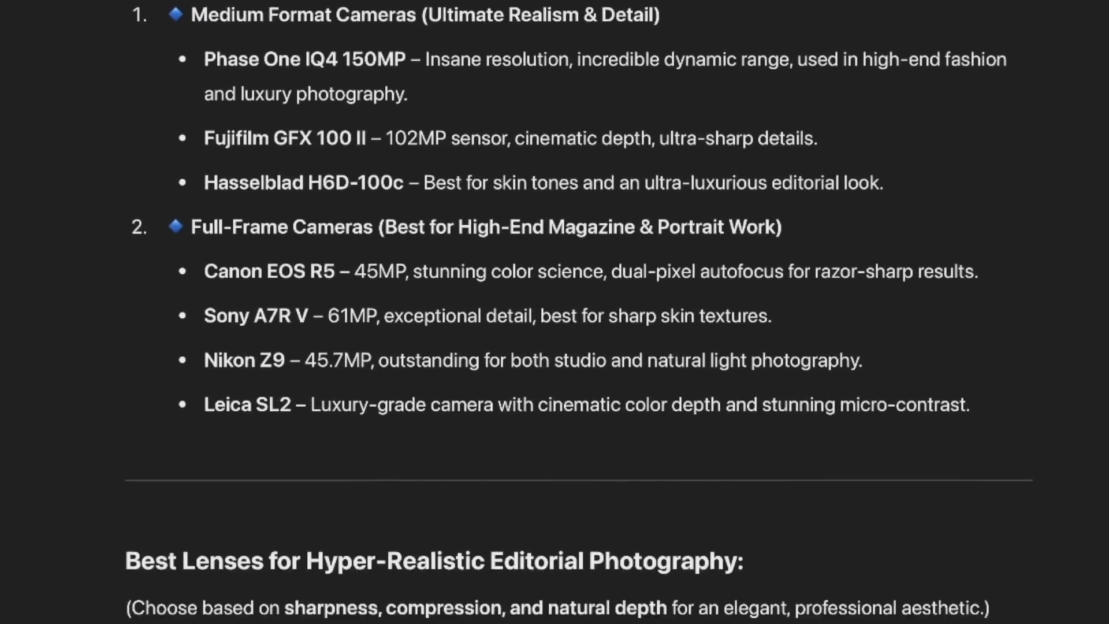
scroll(down, 3)
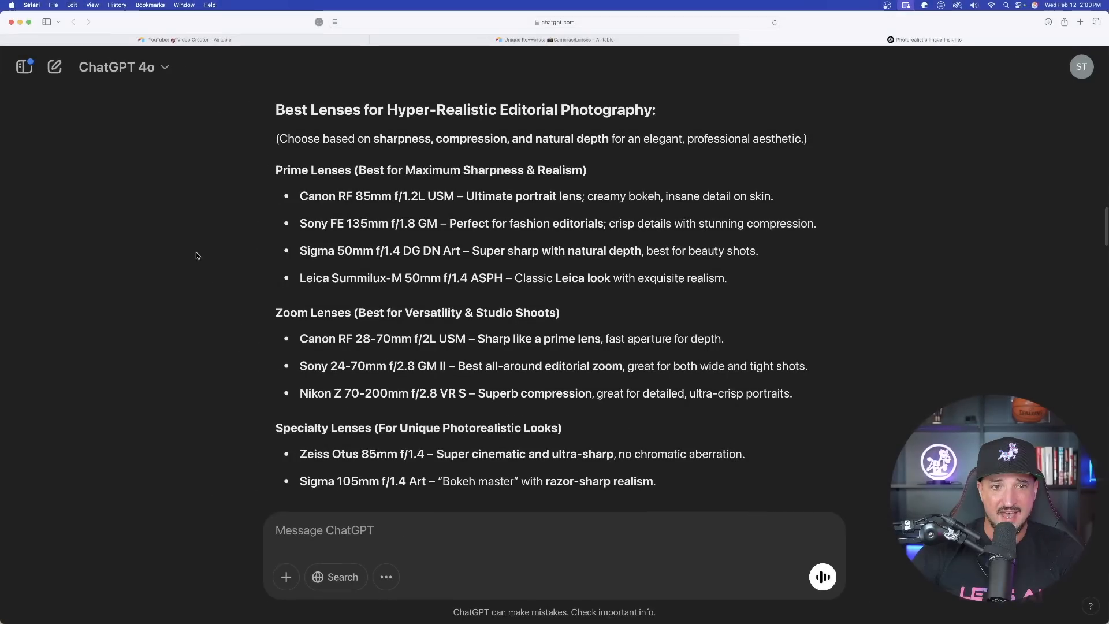
scroll(down, 3)
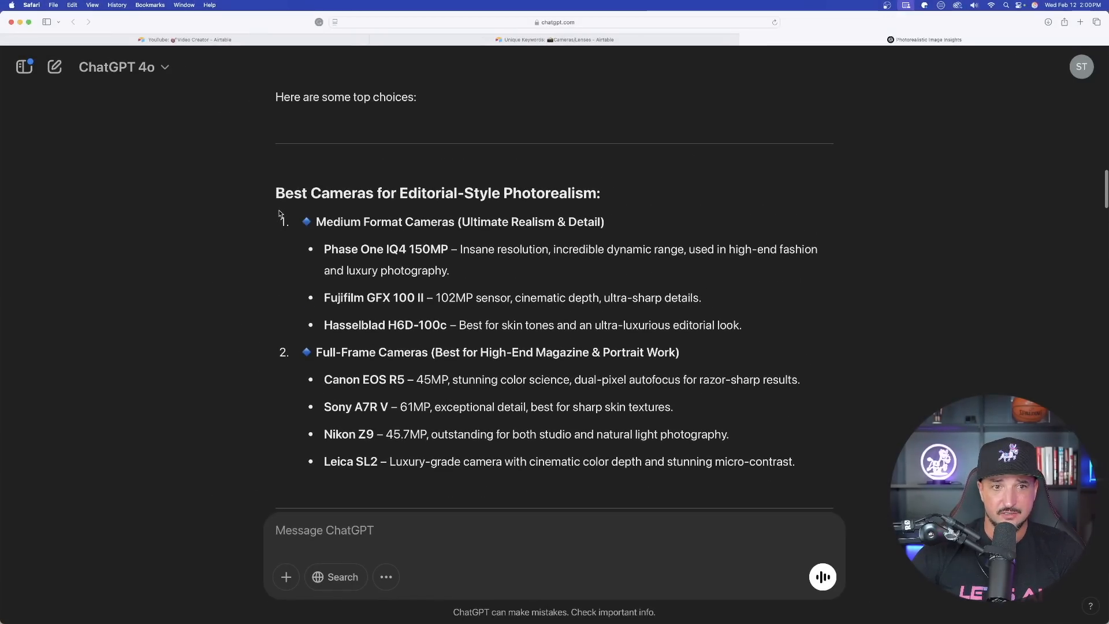
scroll(down, 3)
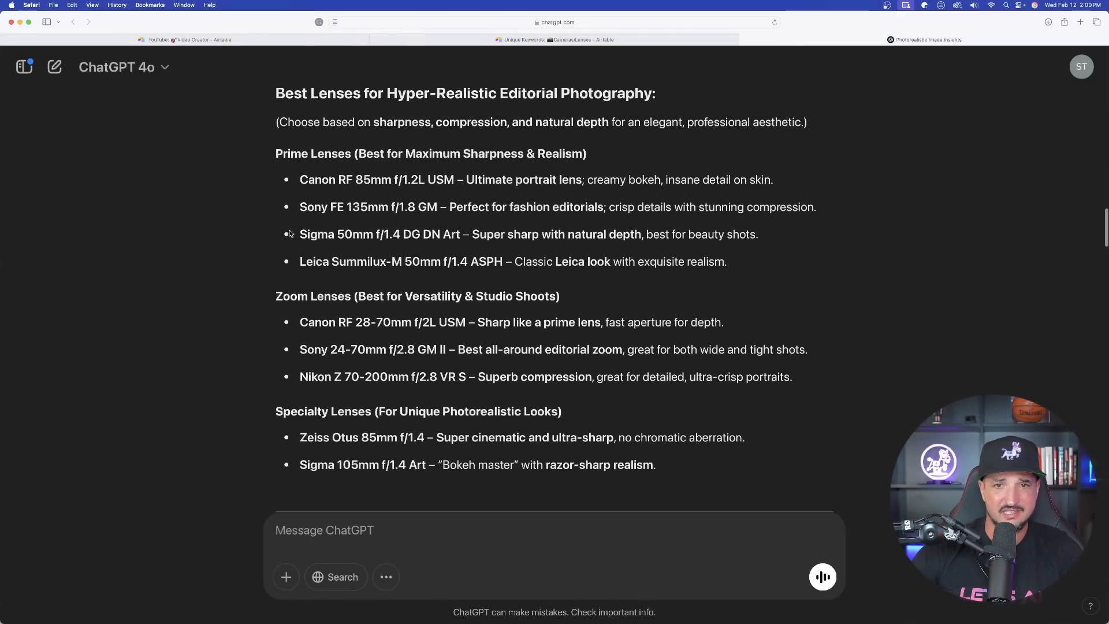
scroll(down, 3)
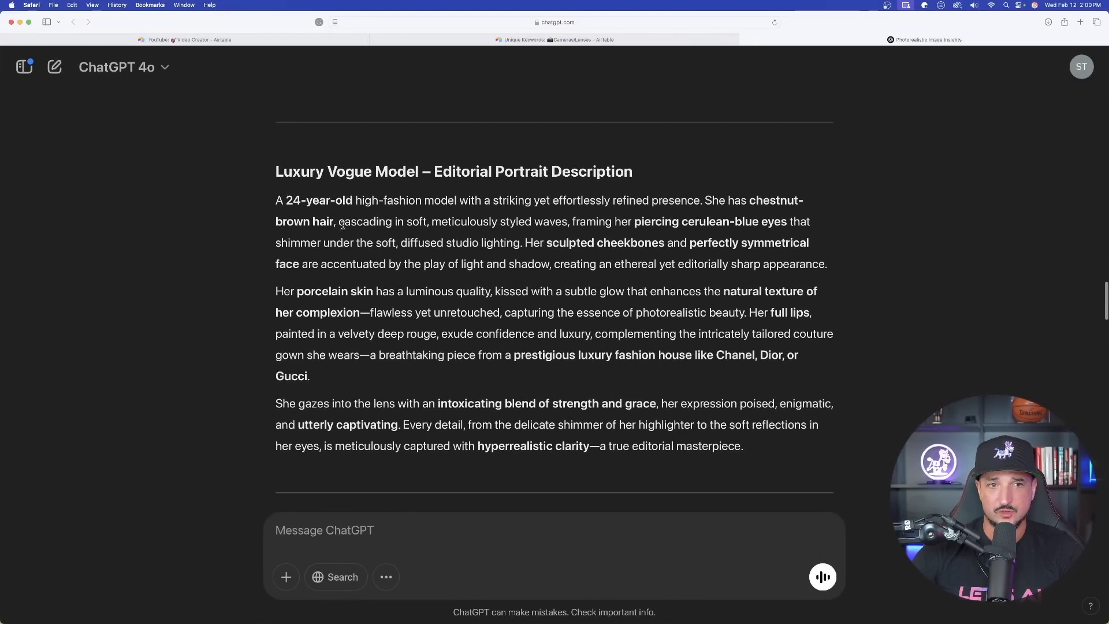
drag(275, 201, 743, 447)
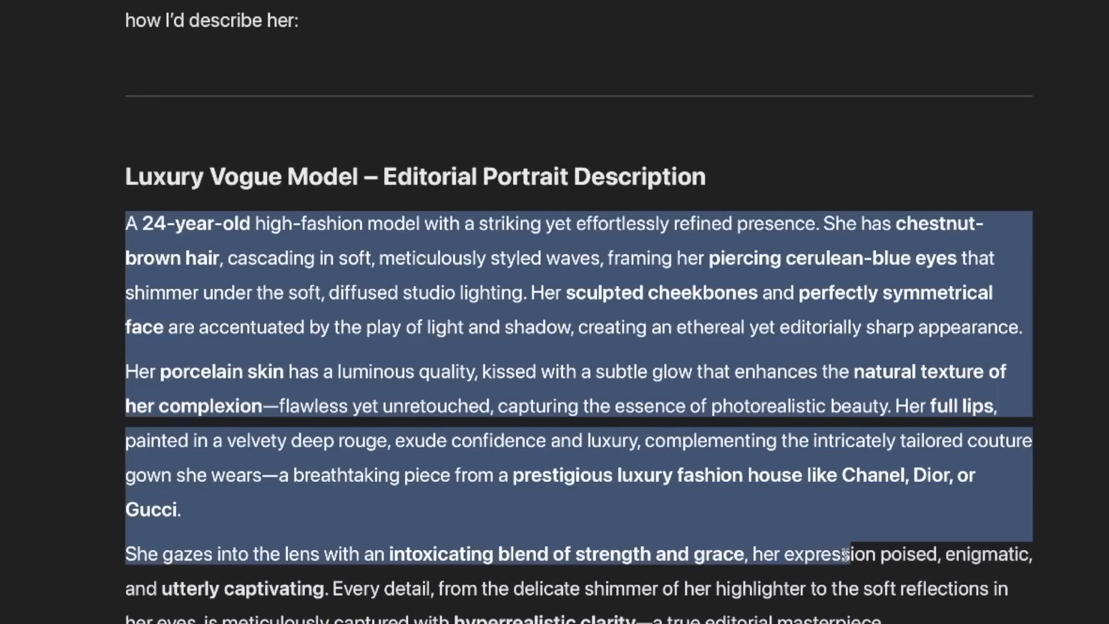
scroll(down, 3)
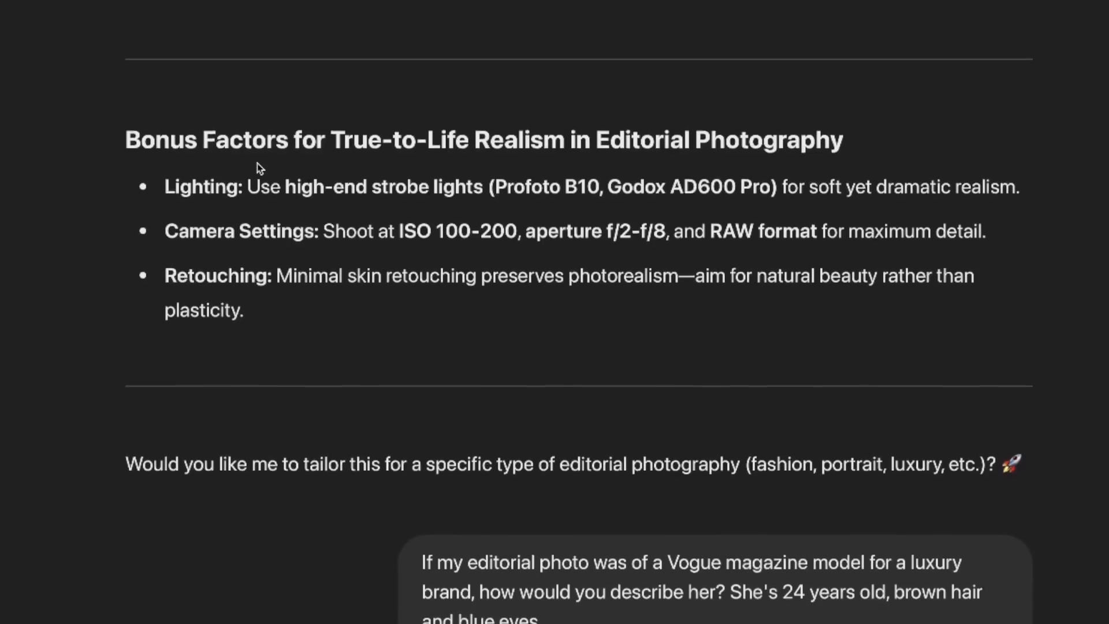
scroll(down, 3)
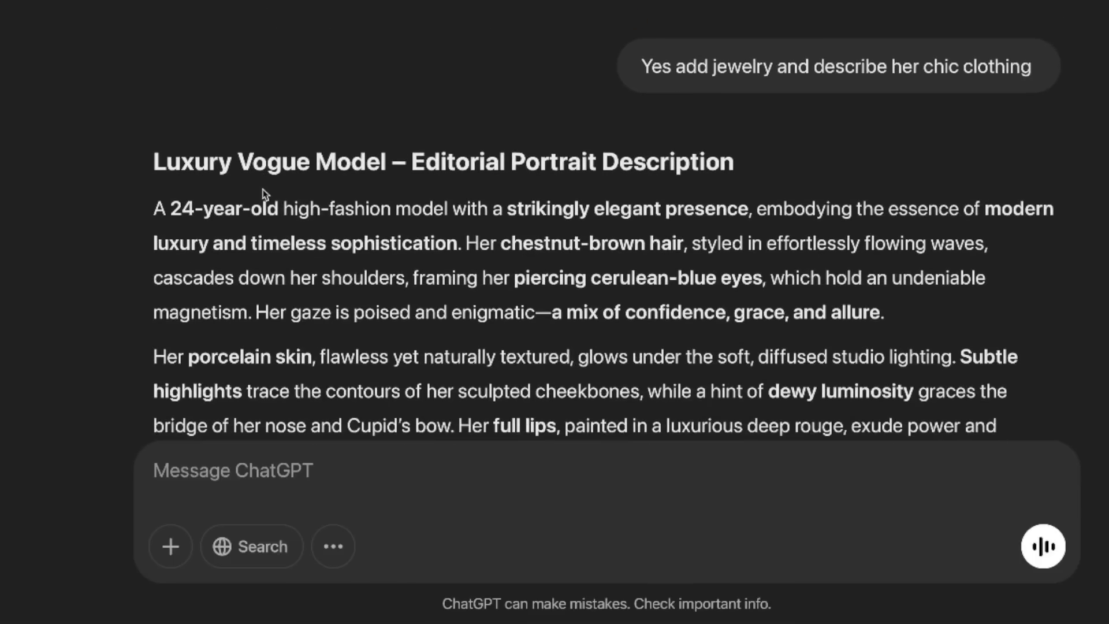
scroll(down, 3)
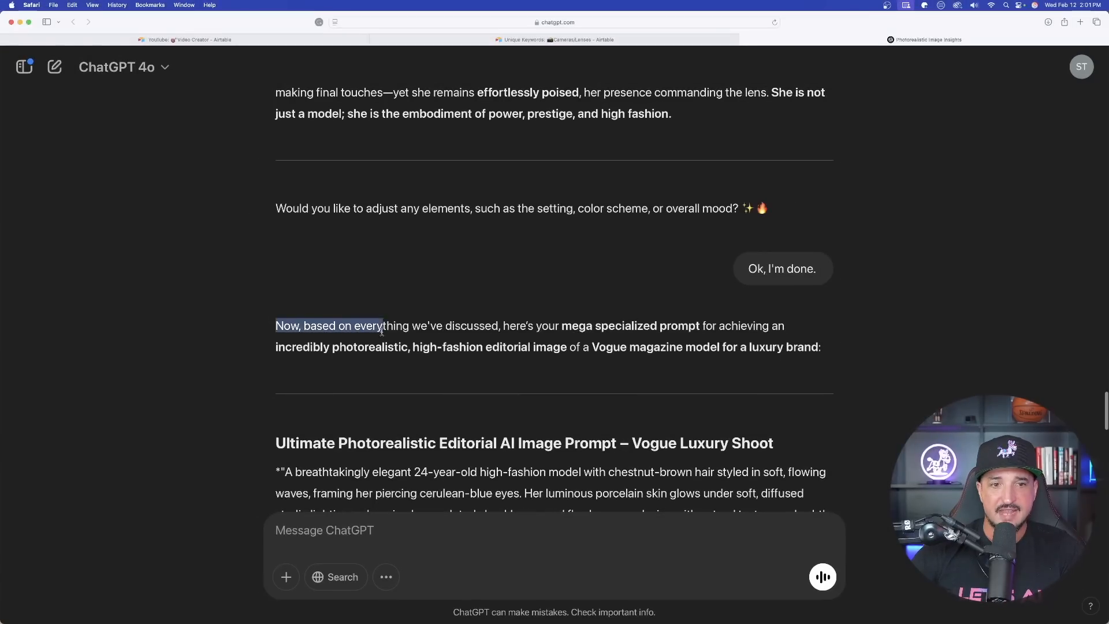
drag(381, 325, 820, 346)
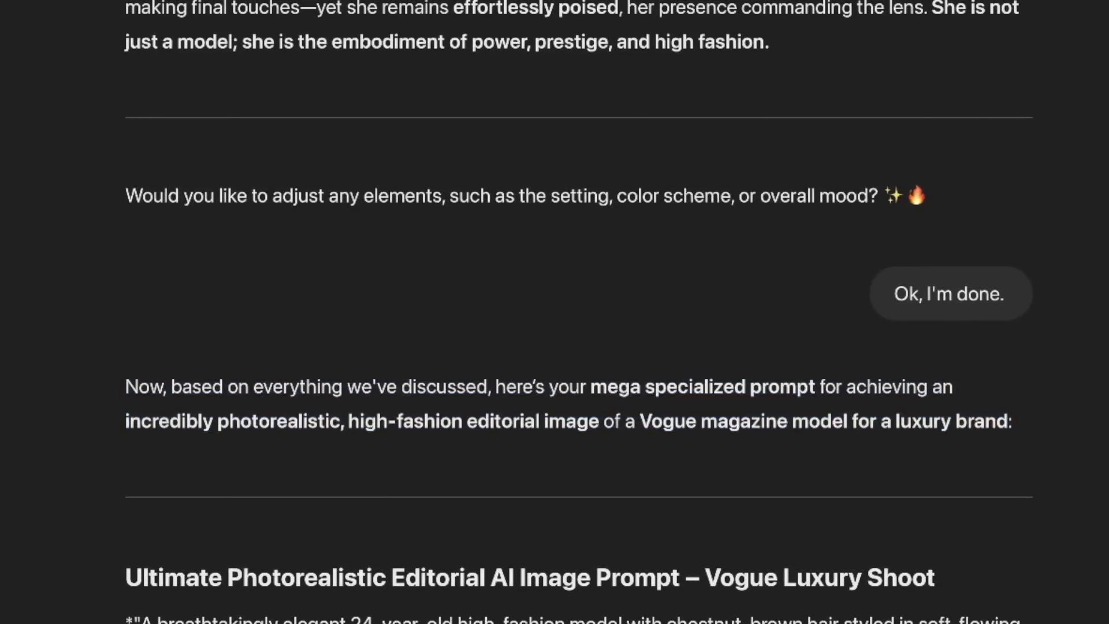
scroll(down, 3)
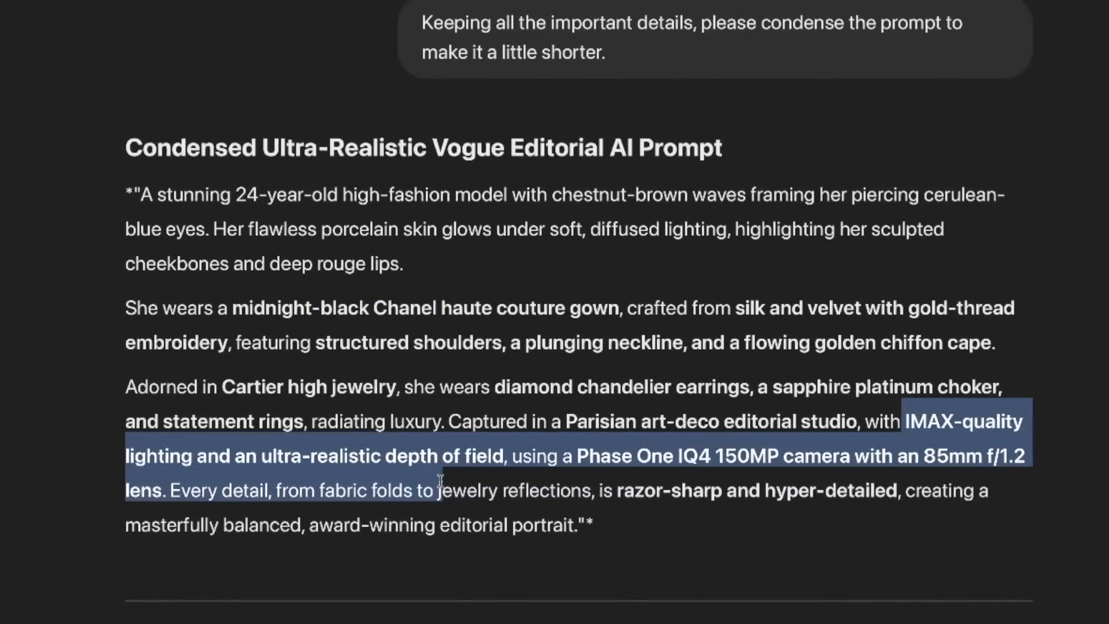
drag(438, 478, 856, 491)
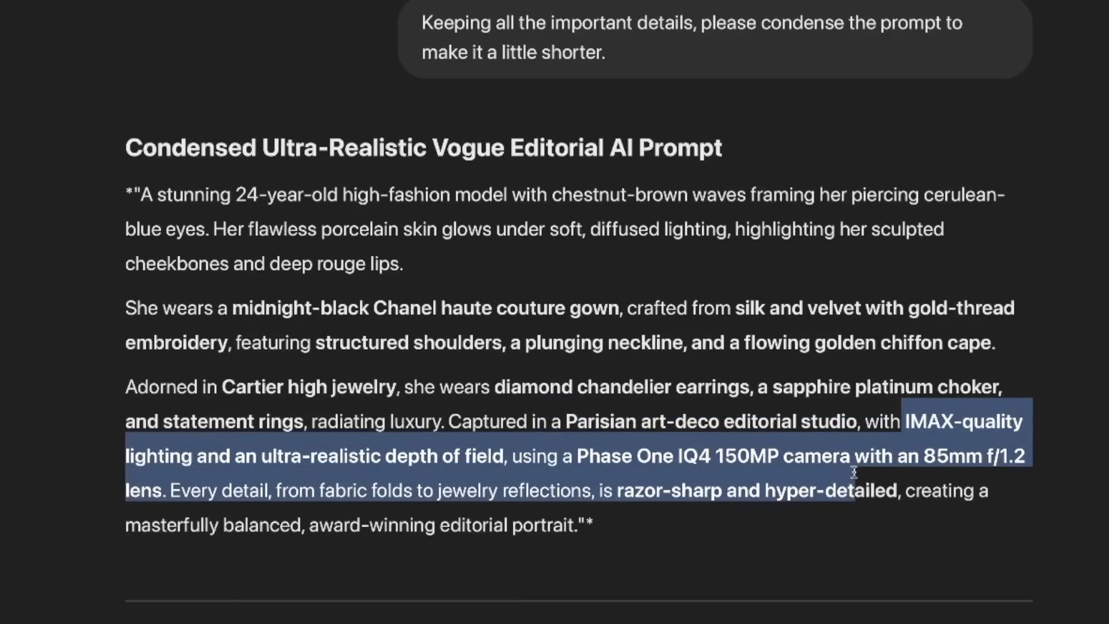
click(400, 491)
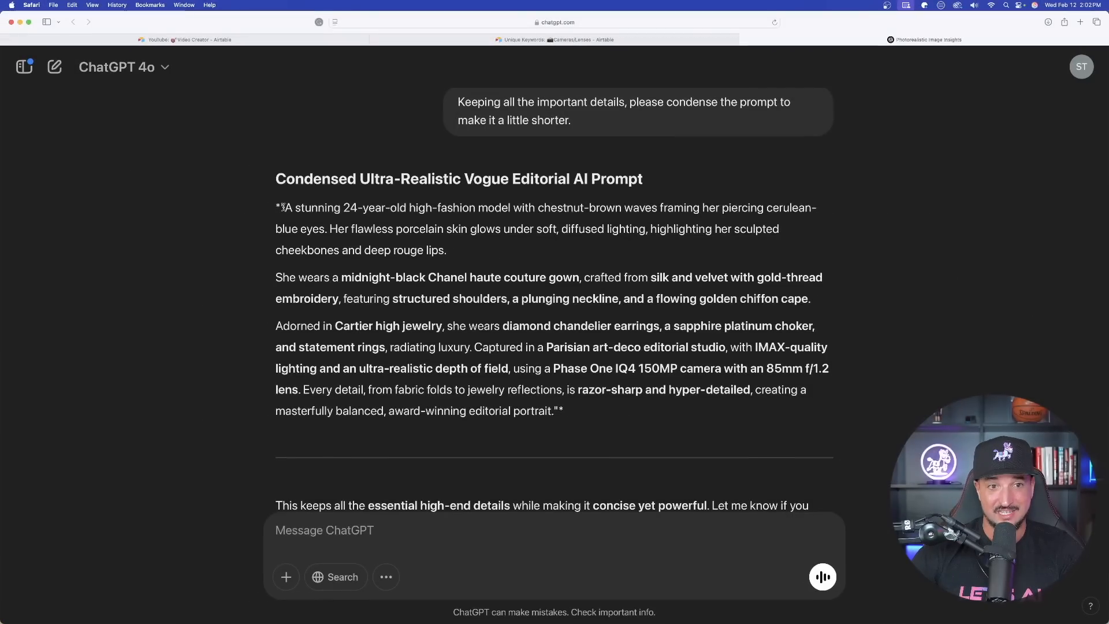
Scroll the Midjourney Create feed and enlarge the freckled red-haired model portrait
drag(281, 207, 551, 410)
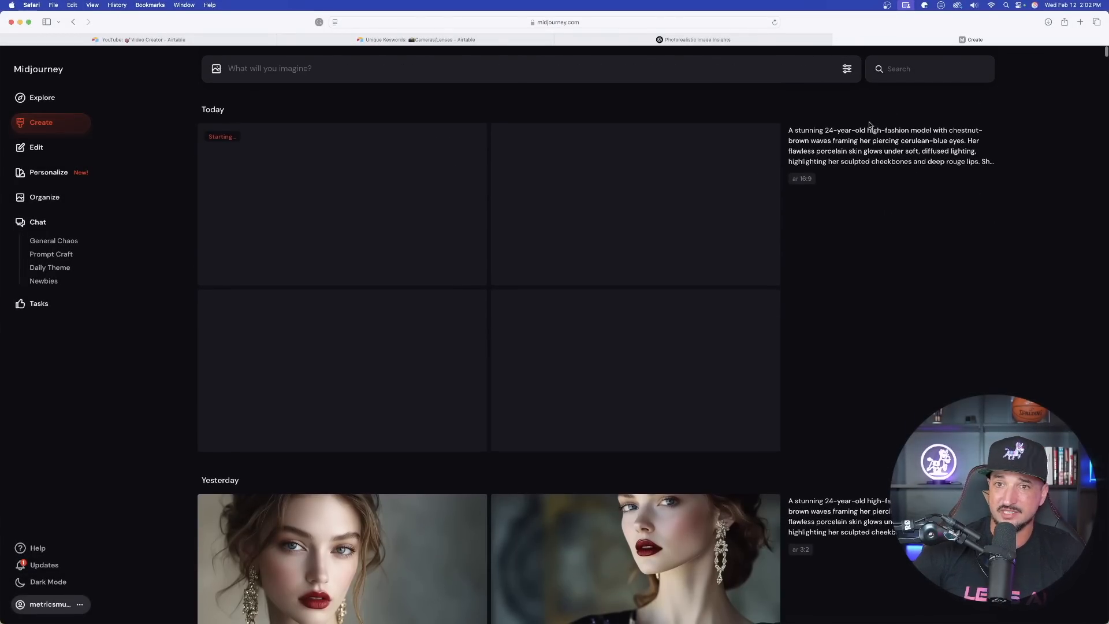
scroll(down, 3)
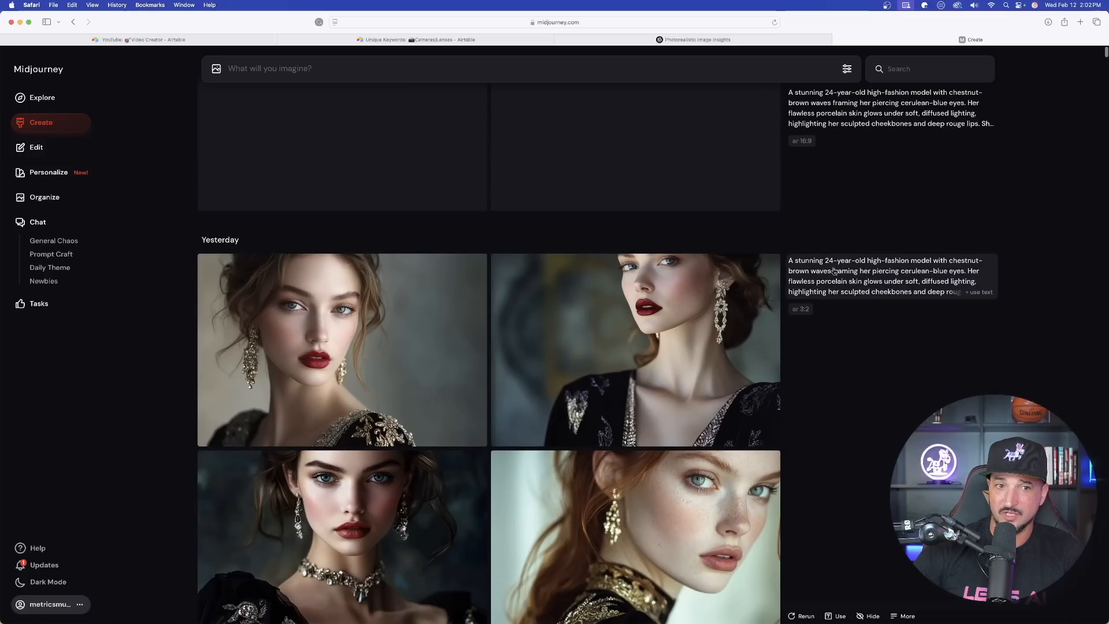
scroll(down, 3)
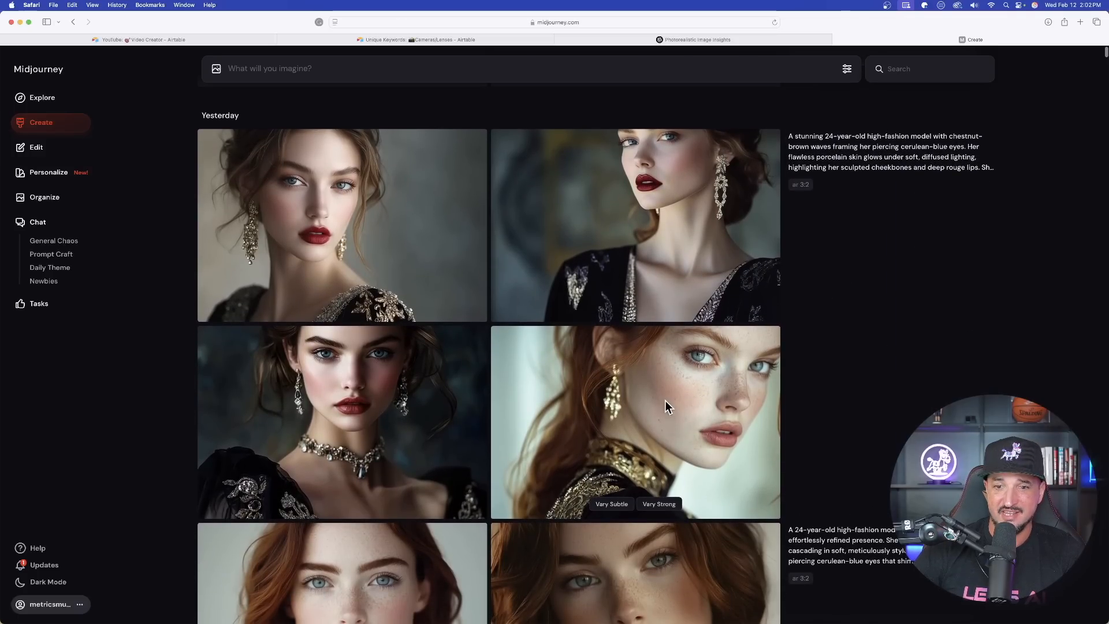
click(633, 421)
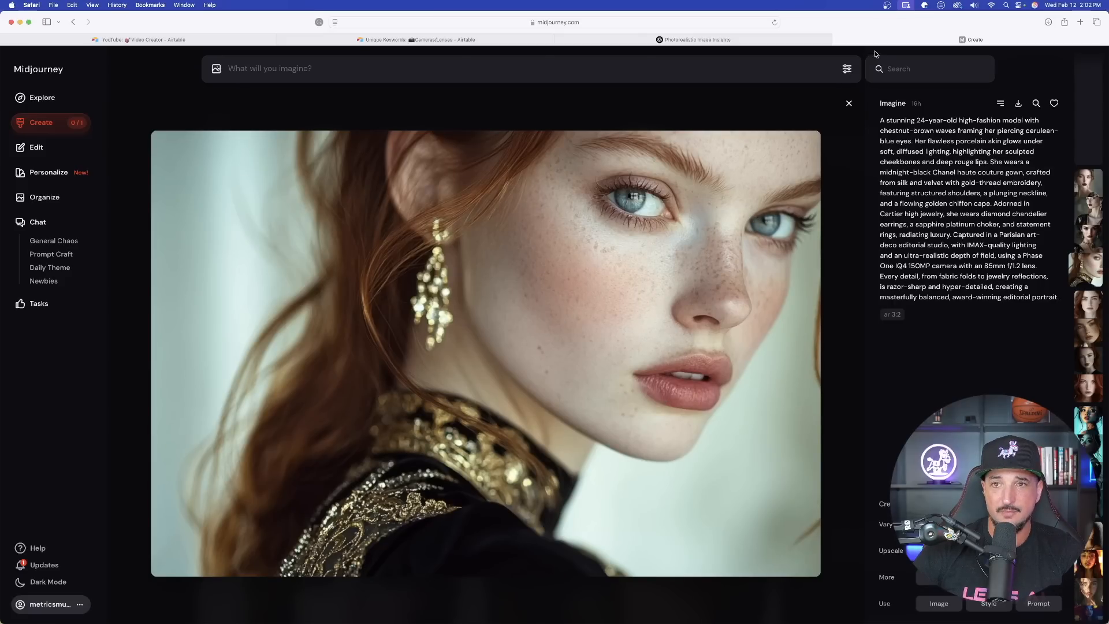
click(776, 38)
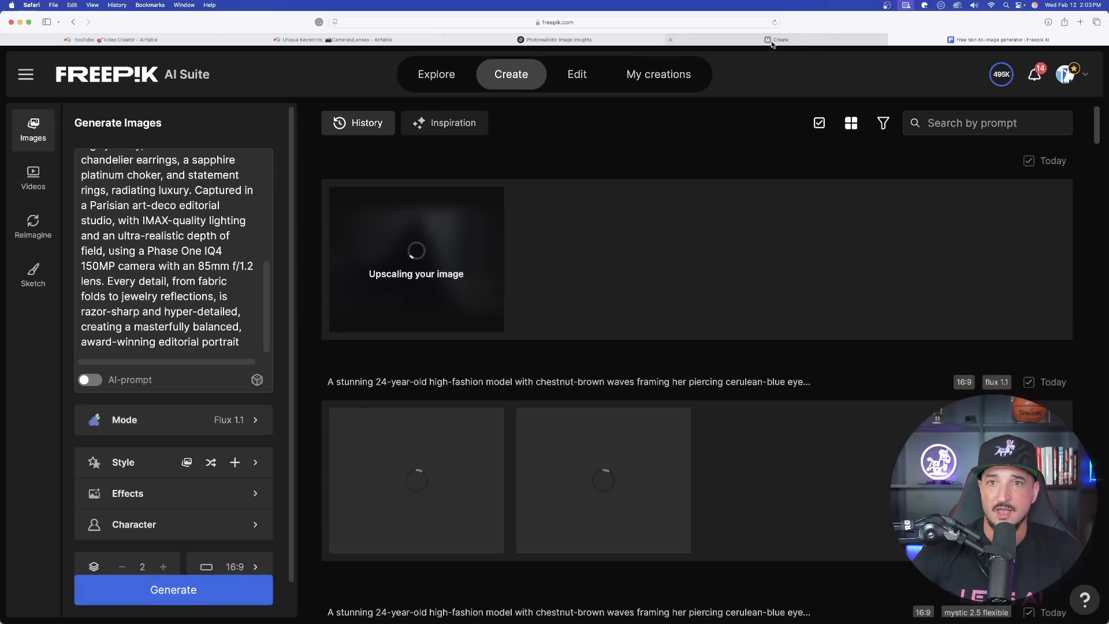
Open a finished Vogue model portrait from History in the Edit > Adjust panel
click(778, 40)
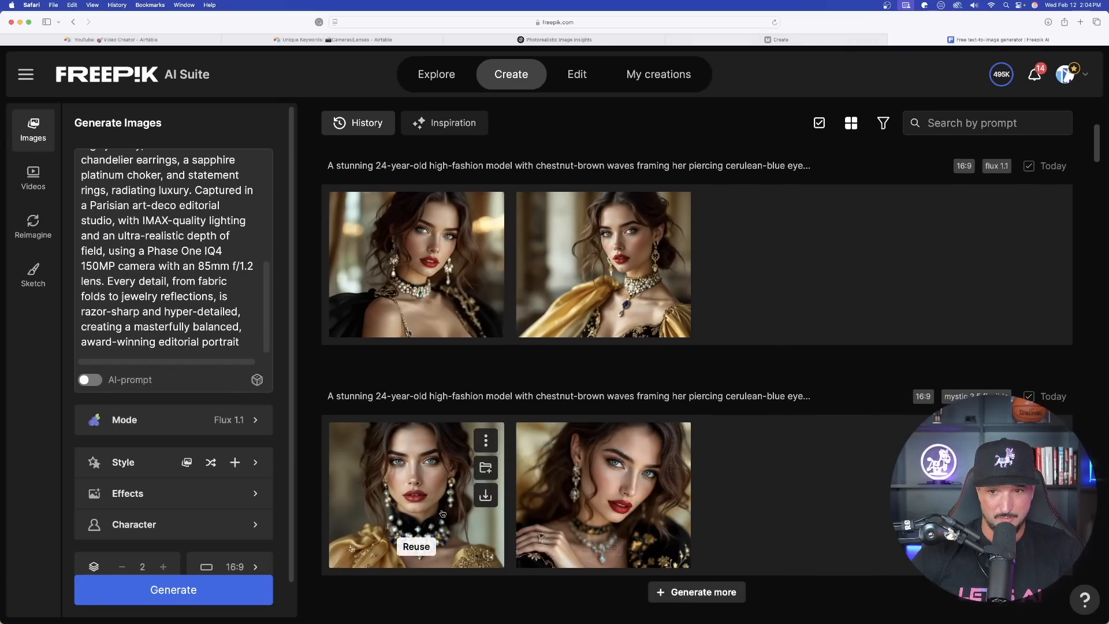
click(576, 74)
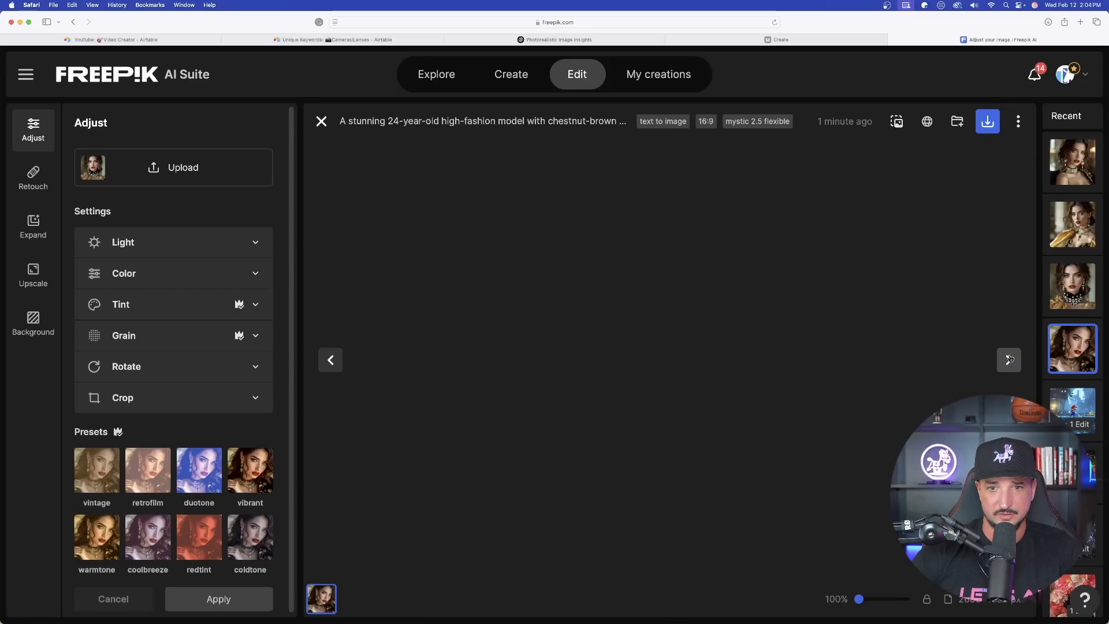
click(1008, 359)
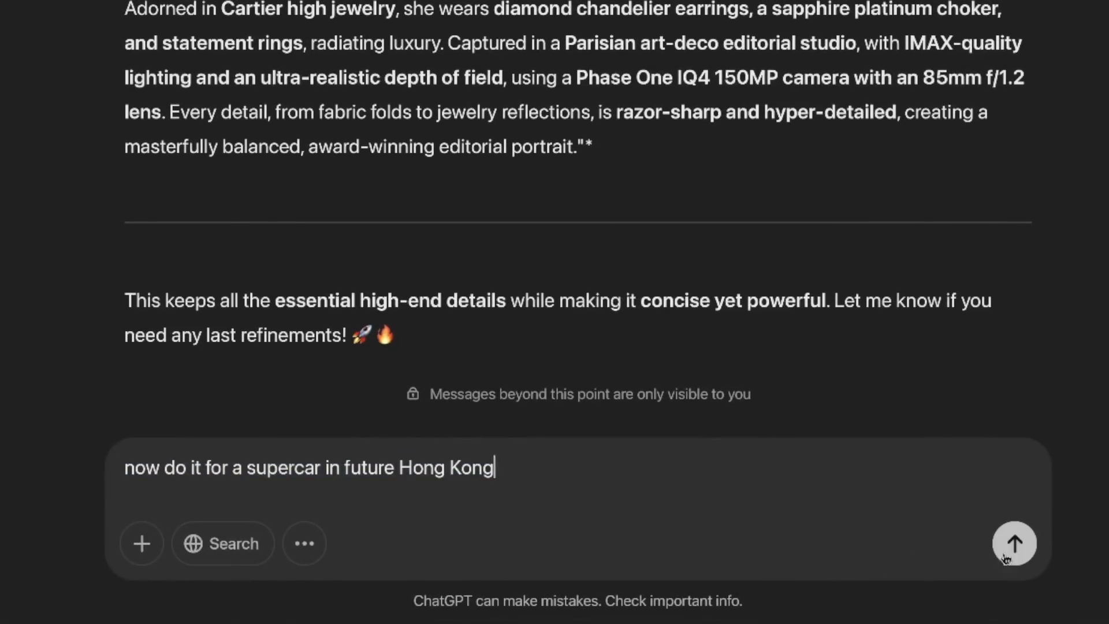
Send 'now do it for a supercar in future Hong Kong' and select the condensed prompt
click(1013, 543)
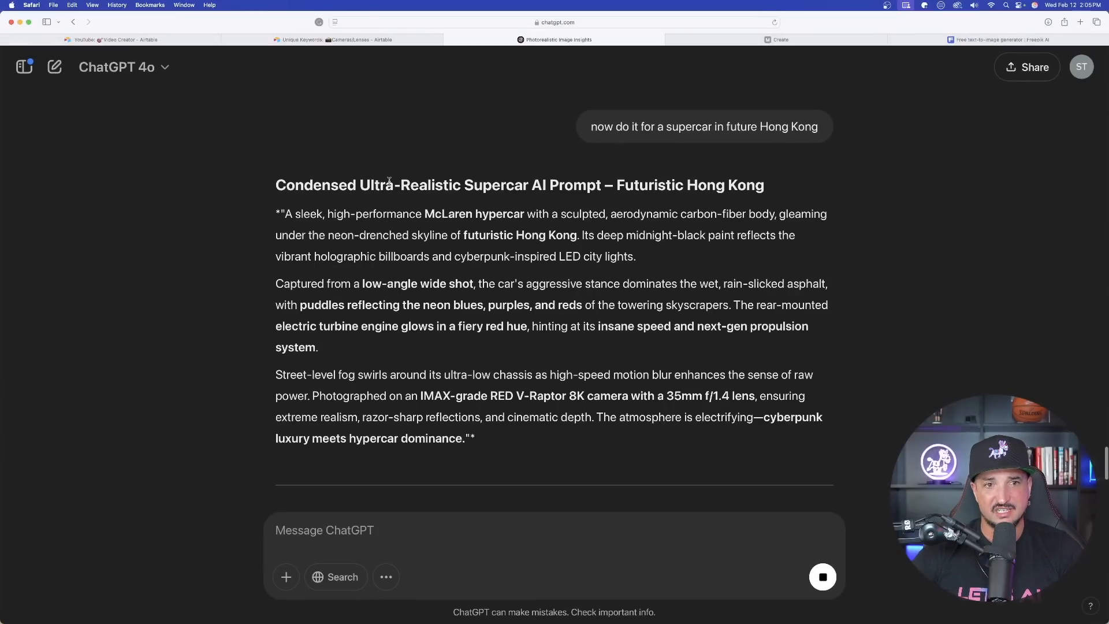
drag(277, 212, 472, 436)
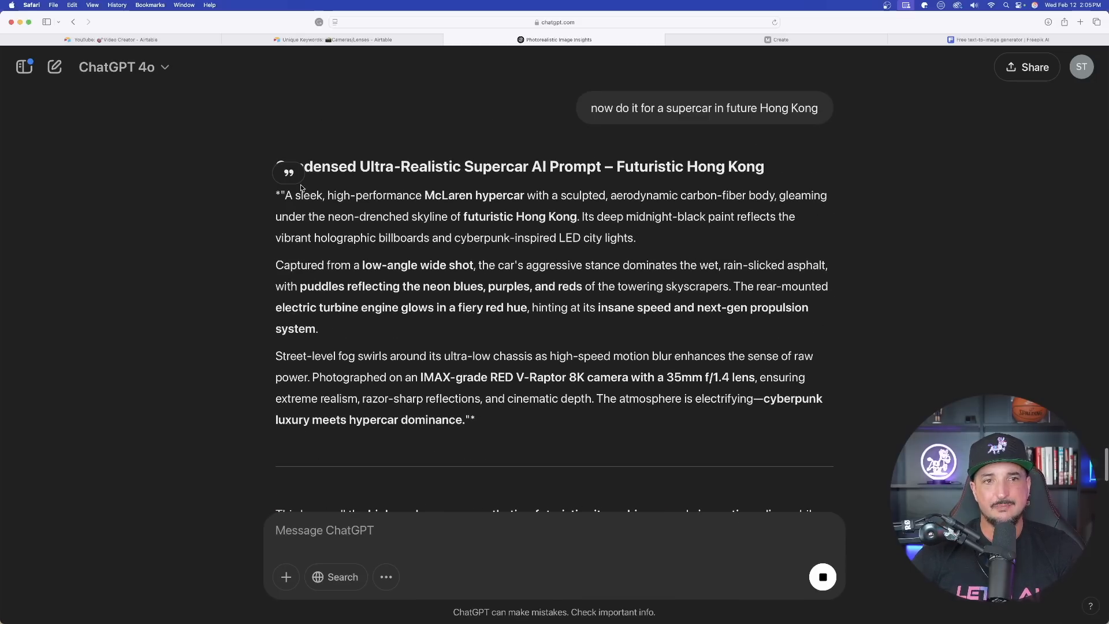
drag(277, 195, 465, 419)
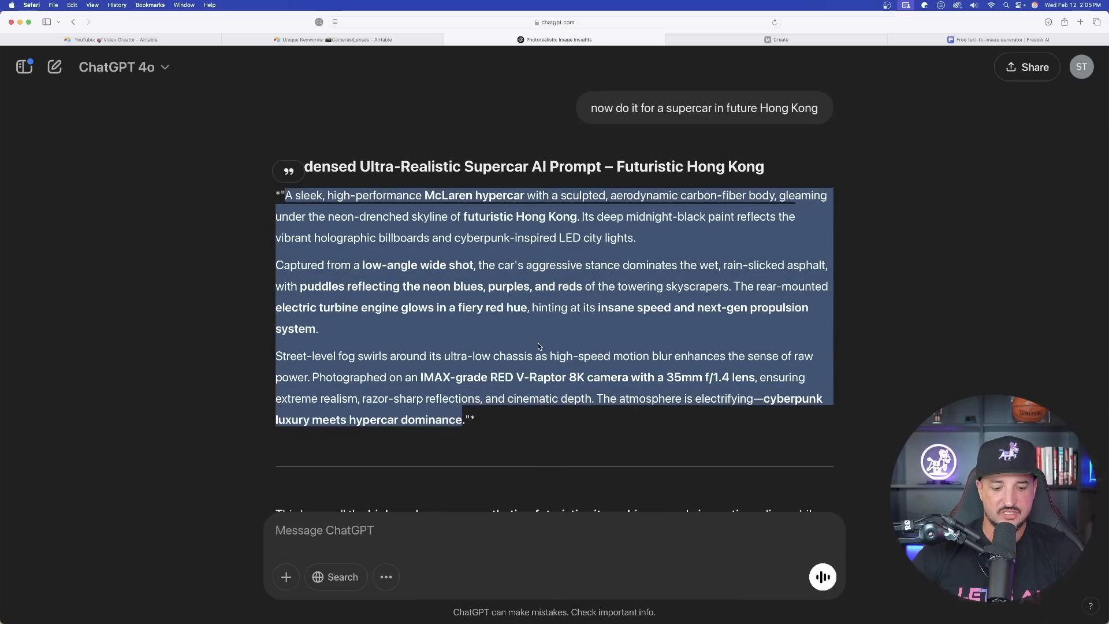
click(776, 40)
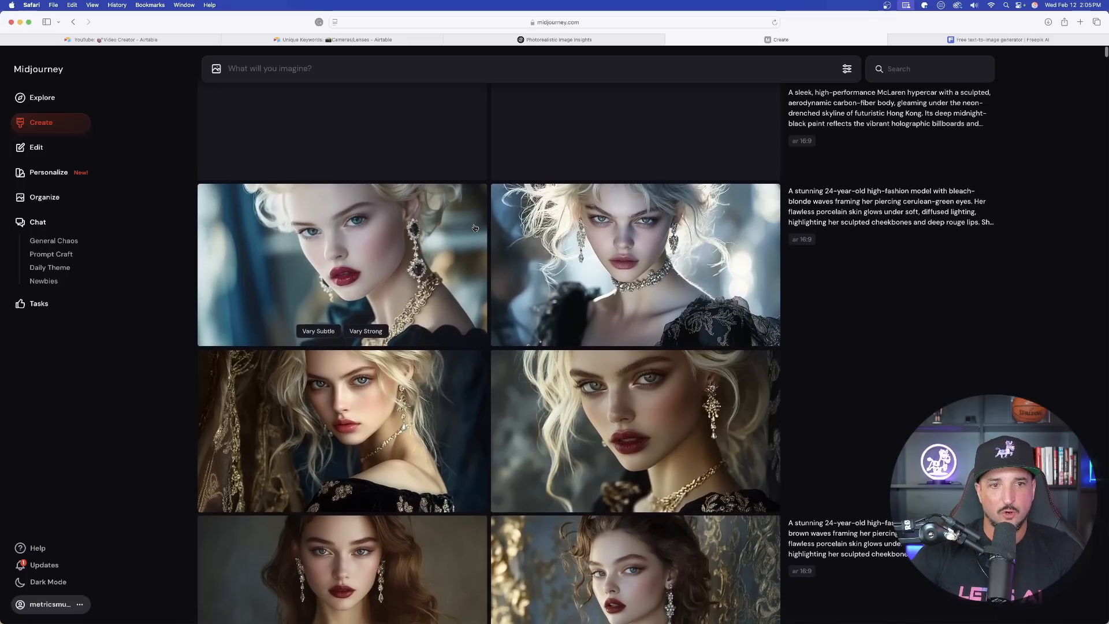
Put the McLaren hypercar Hong Kong prompt into Midjourney's 'What will you imagine?' box
click(342, 265)
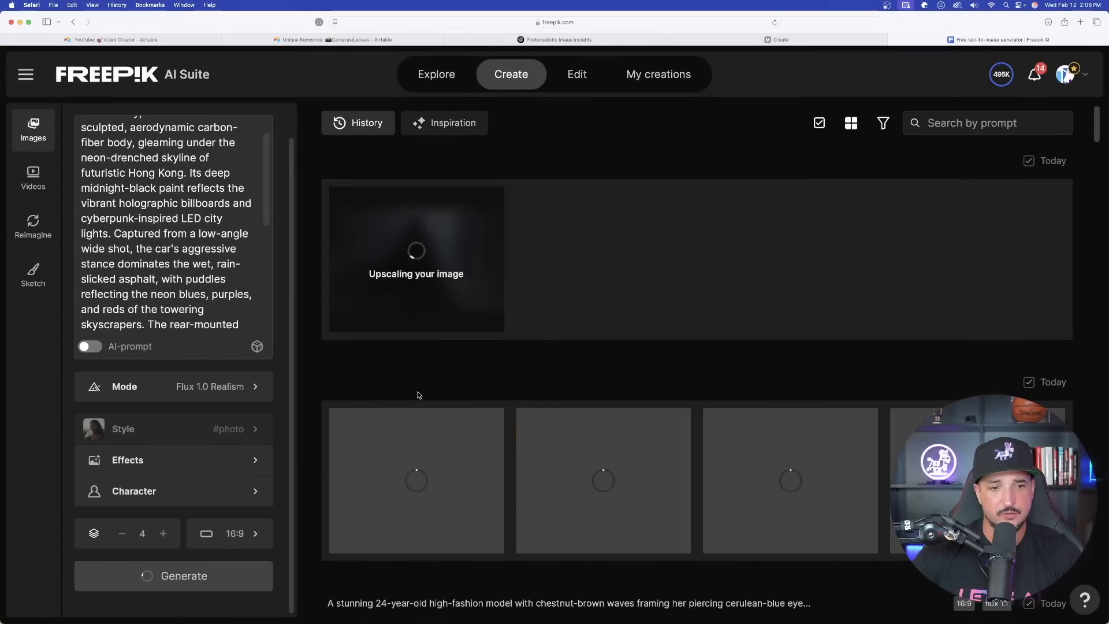
Generate four 16:9 Flux 1.0 Realism images of the McLaren in neon-lit futuristic Hong Kong
click(775, 40)
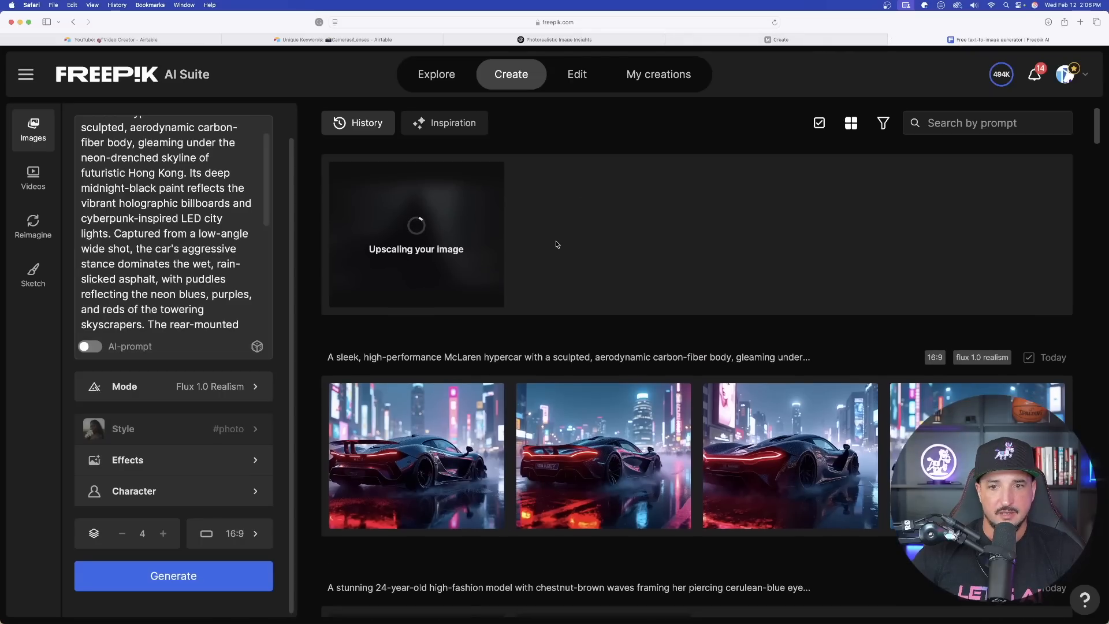
scroll(down, 3)
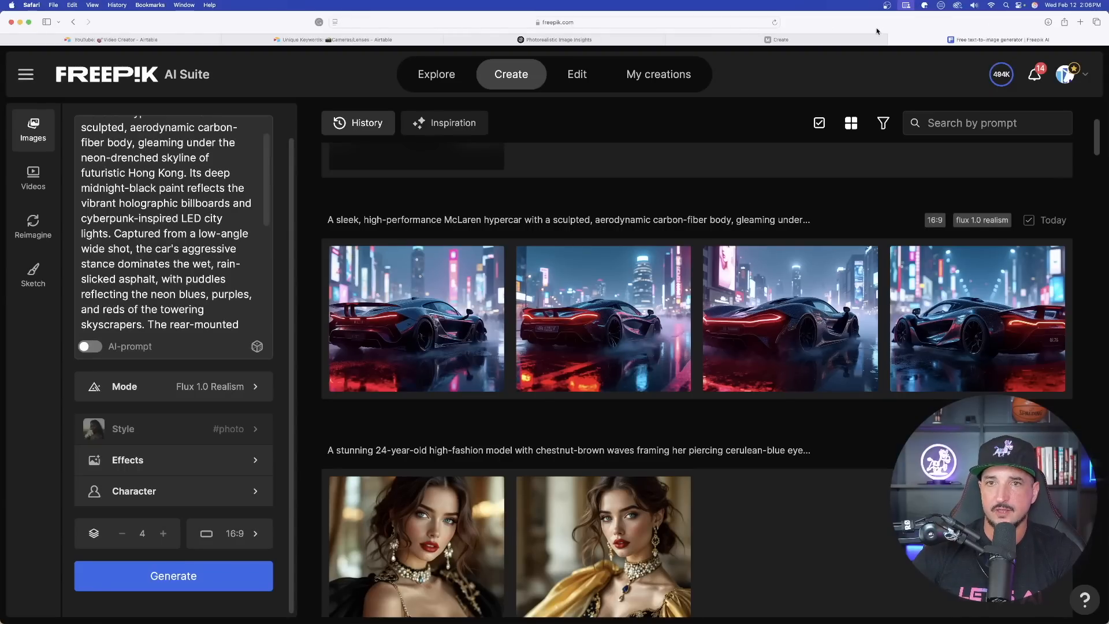
Return to DeepSeek and review earlier answers before asking about a brown-haired, blue-eyed Instagram model
click(693, 40)
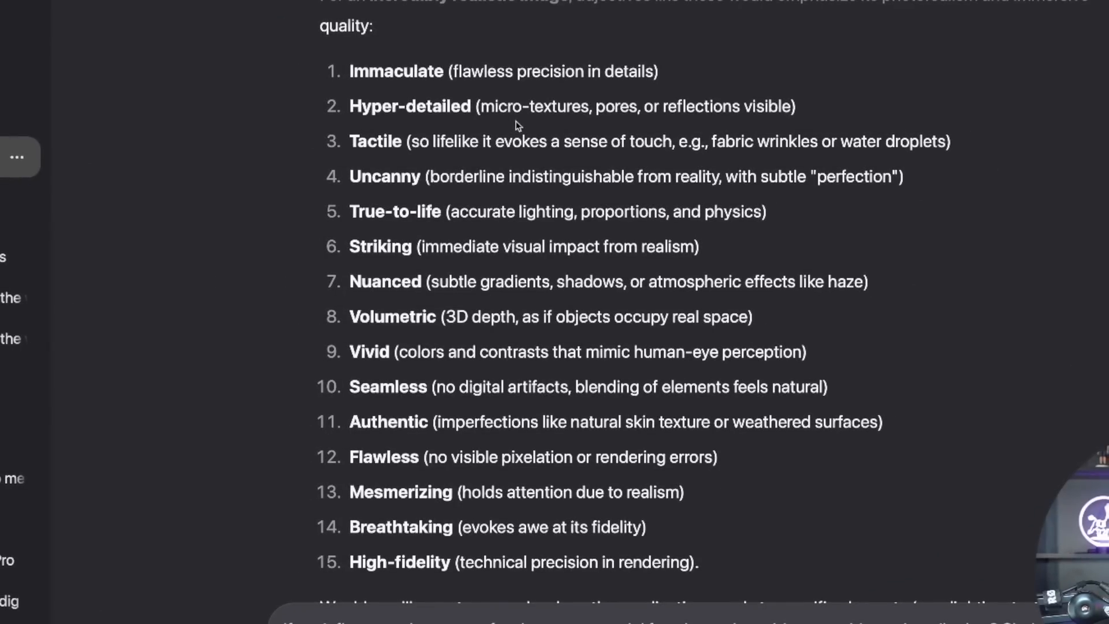
scroll(down, 3)
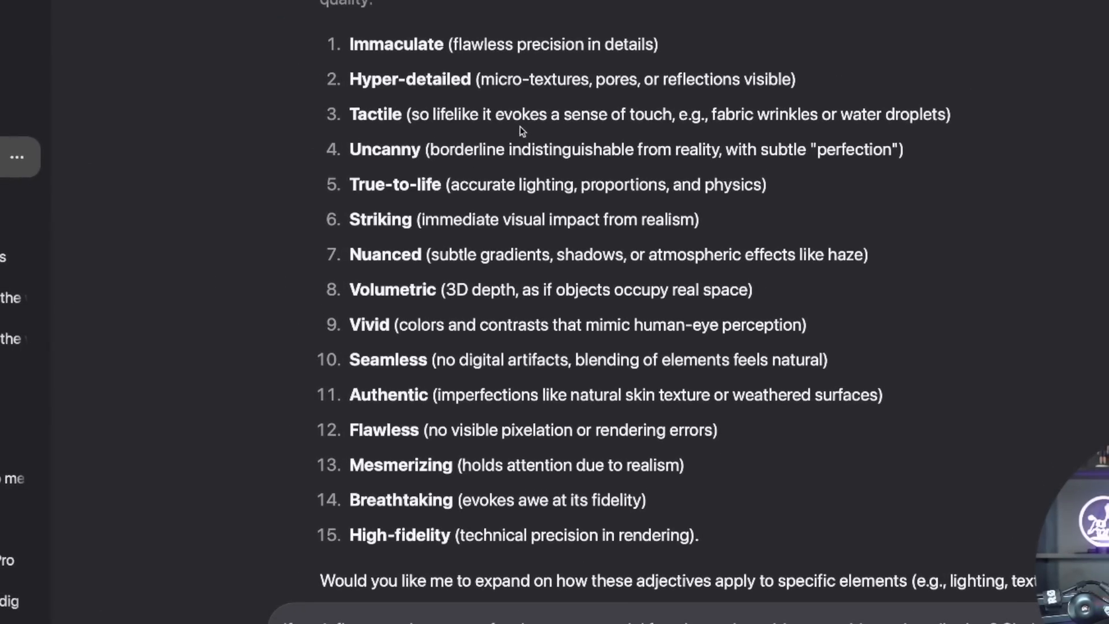
scroll(down, 3)
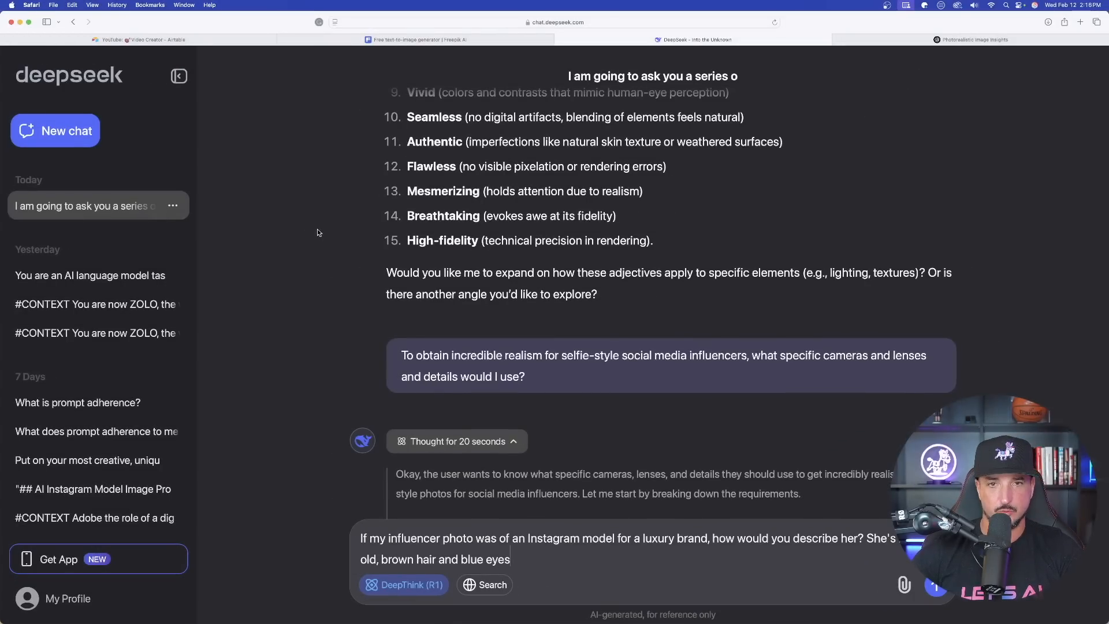
Scroll through DeepSeek's camera, lens and lighting answer to the Luxury Brand Instagram Model Mega-Prompt
scroll(down, 3)
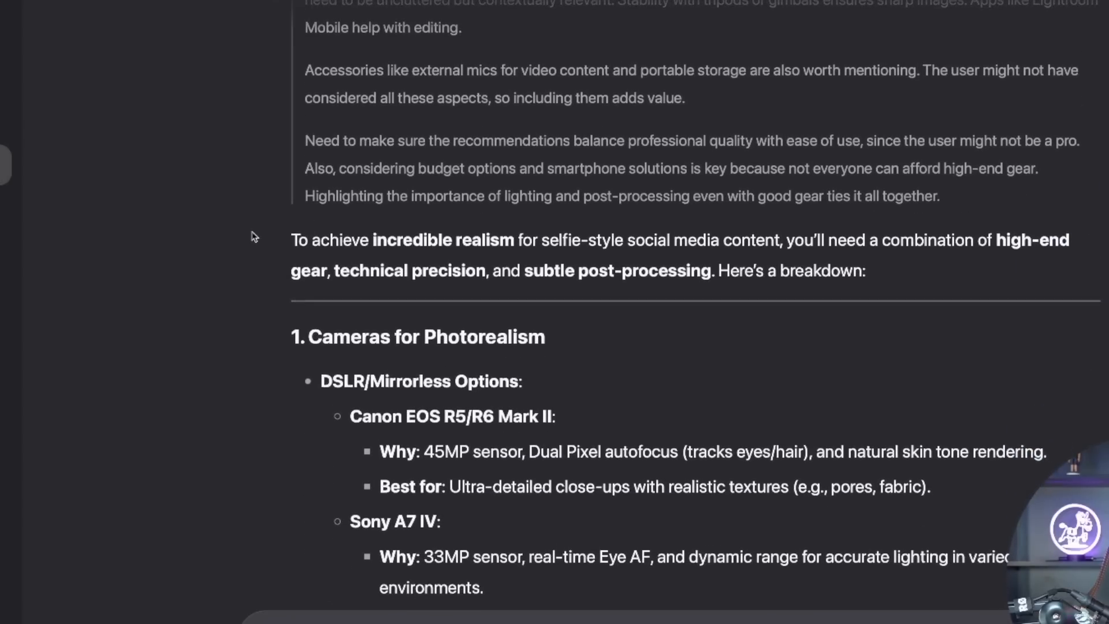
scroll(down, 3)
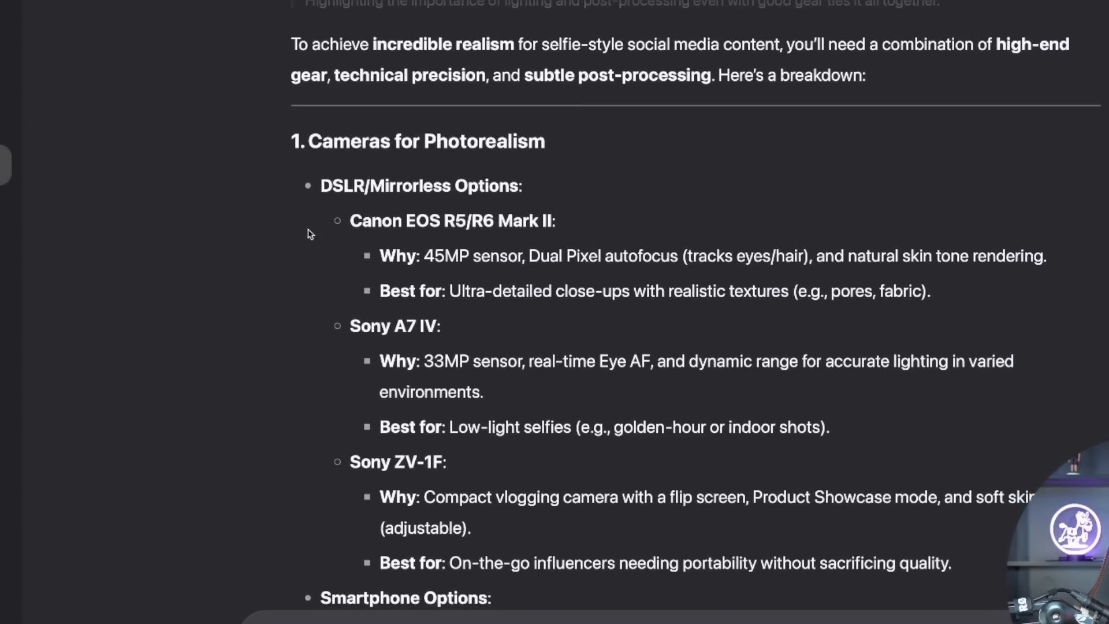
scroll(down, 3)
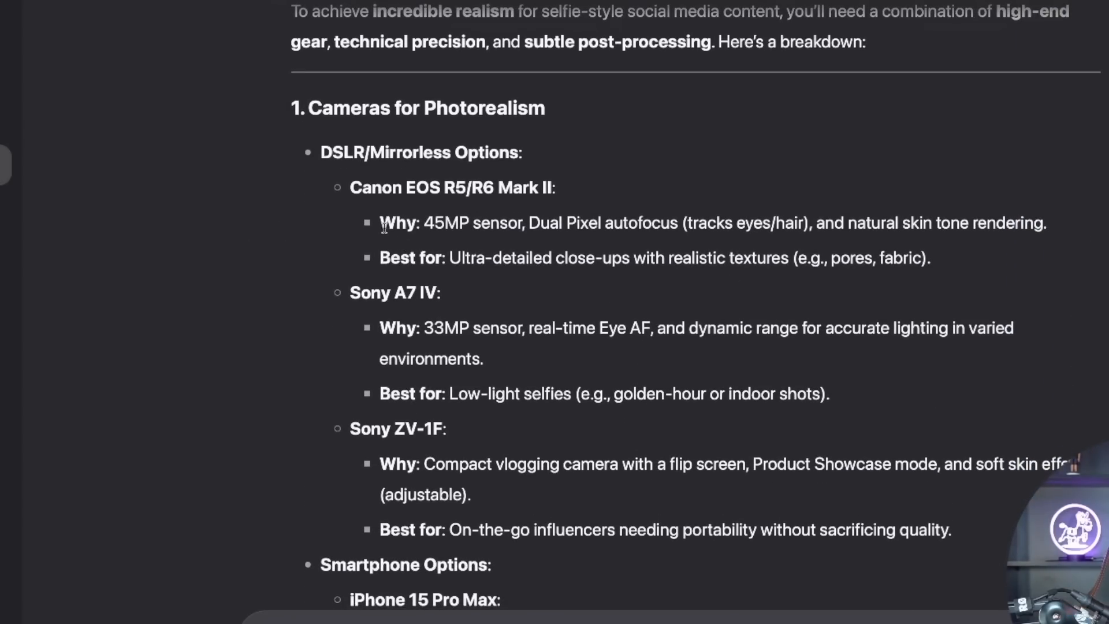
scroll(down, 3)
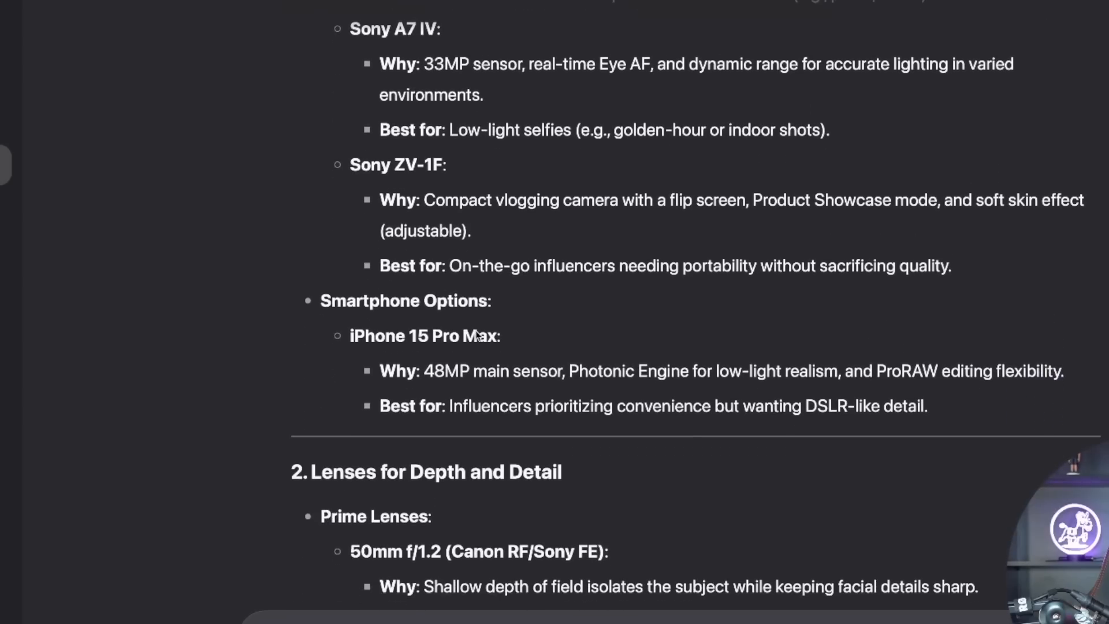
scroll(down, 3)
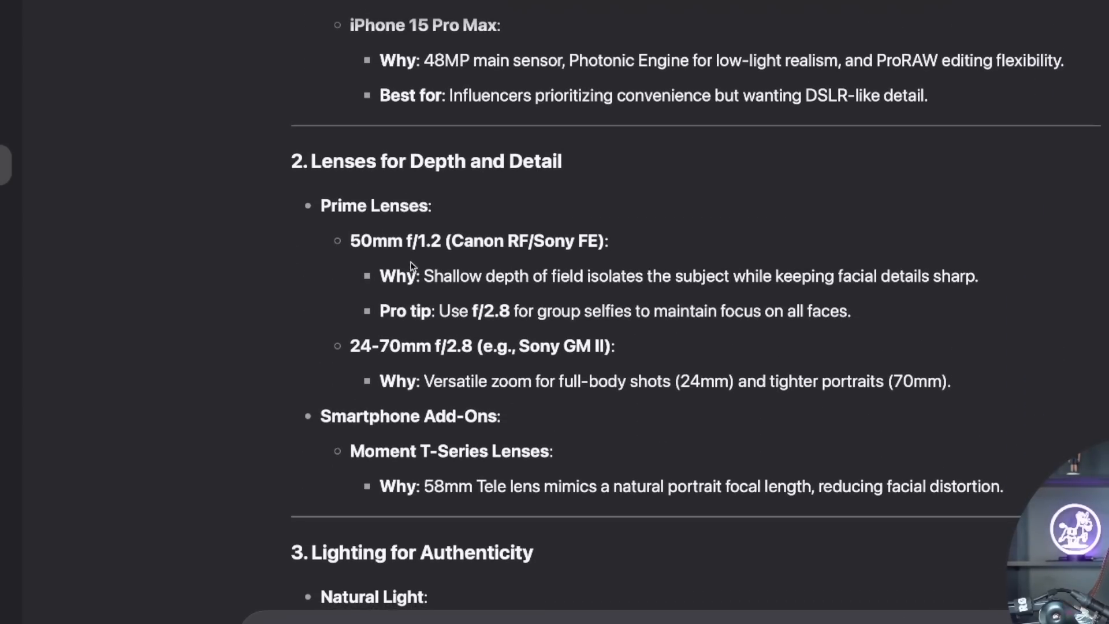
scroll(down, 3)
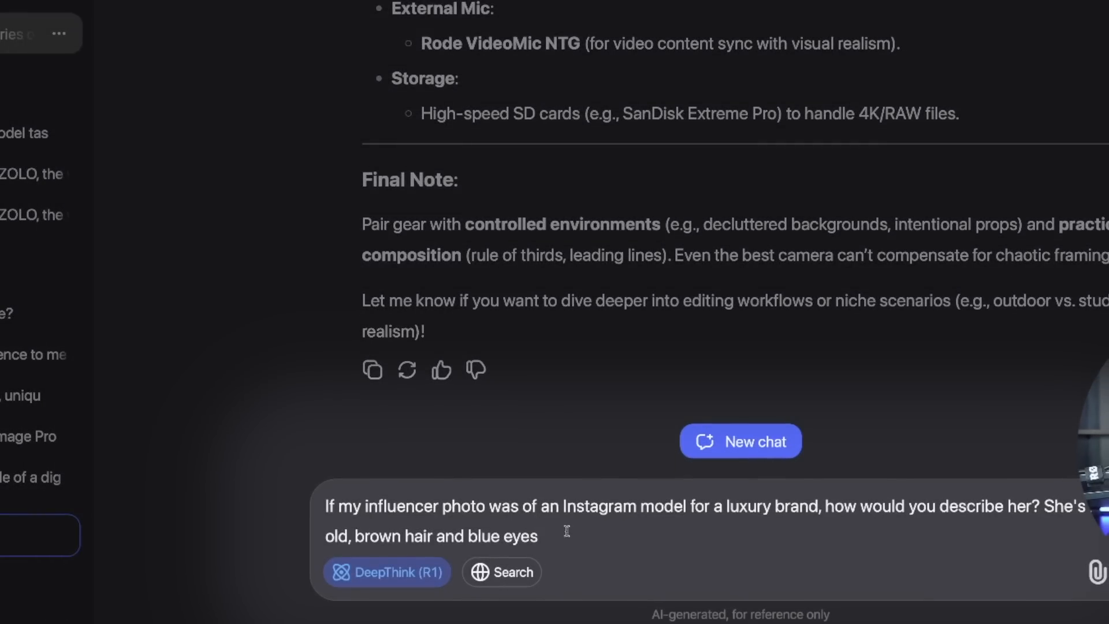
mouse_move(589, 529)
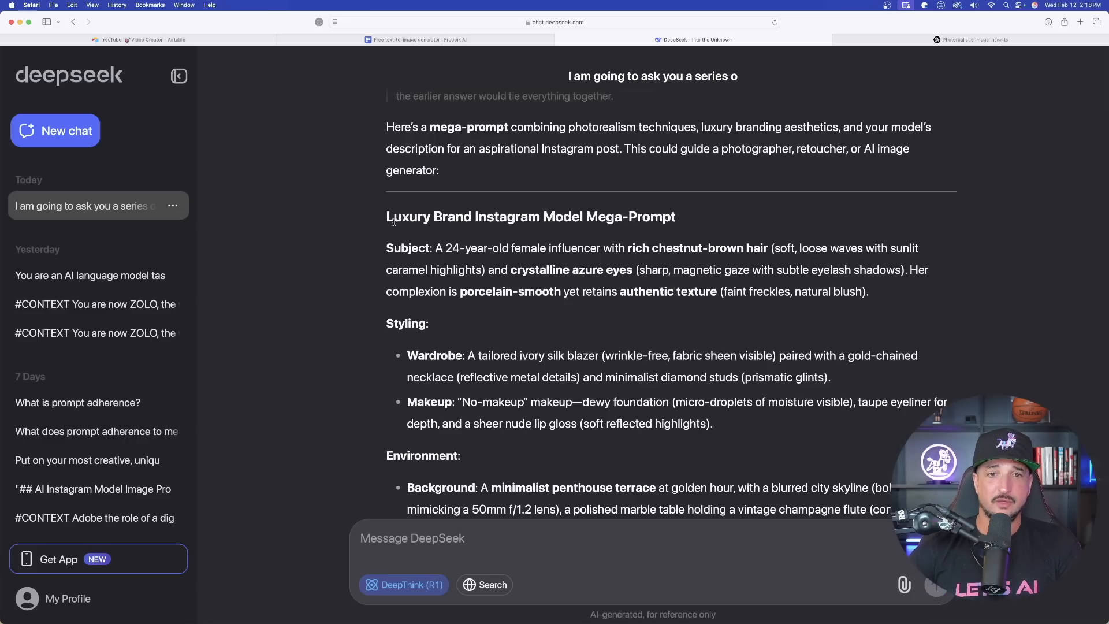
Review DeepSeek's reasoning, then return to ChatGPT's 'Photorealistic Image Insights' conversation
scroll(up, 3)
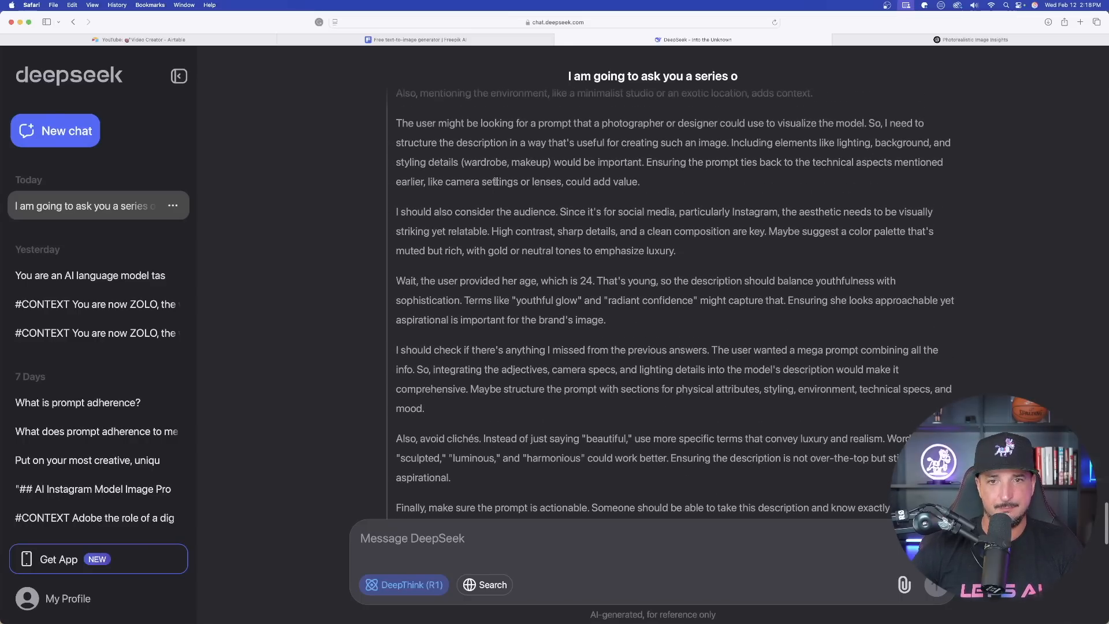
scroll(down, 3)
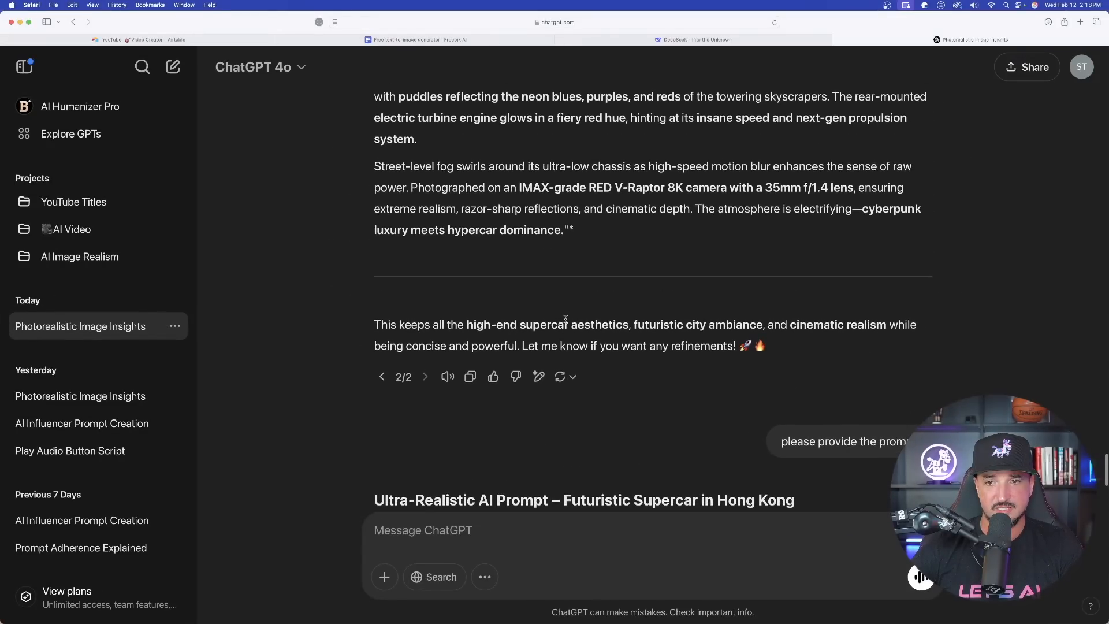
Scroll the ChatGPT chat, then view the Freepik Mystic portrait of a brunette holding champagne
scroll(down, 3)
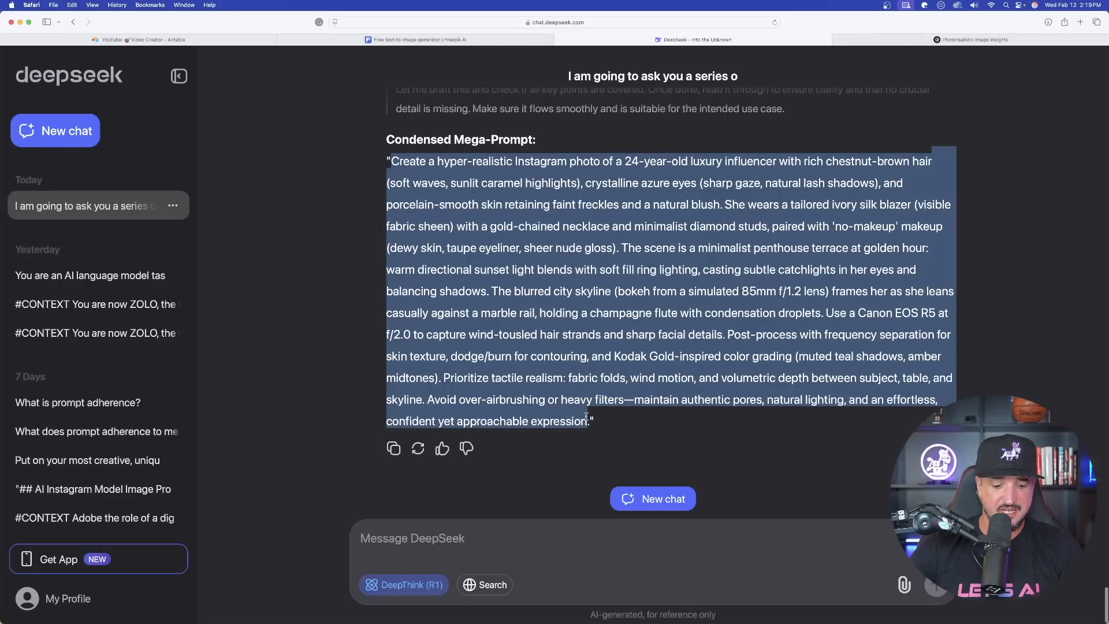
click(417, 38)
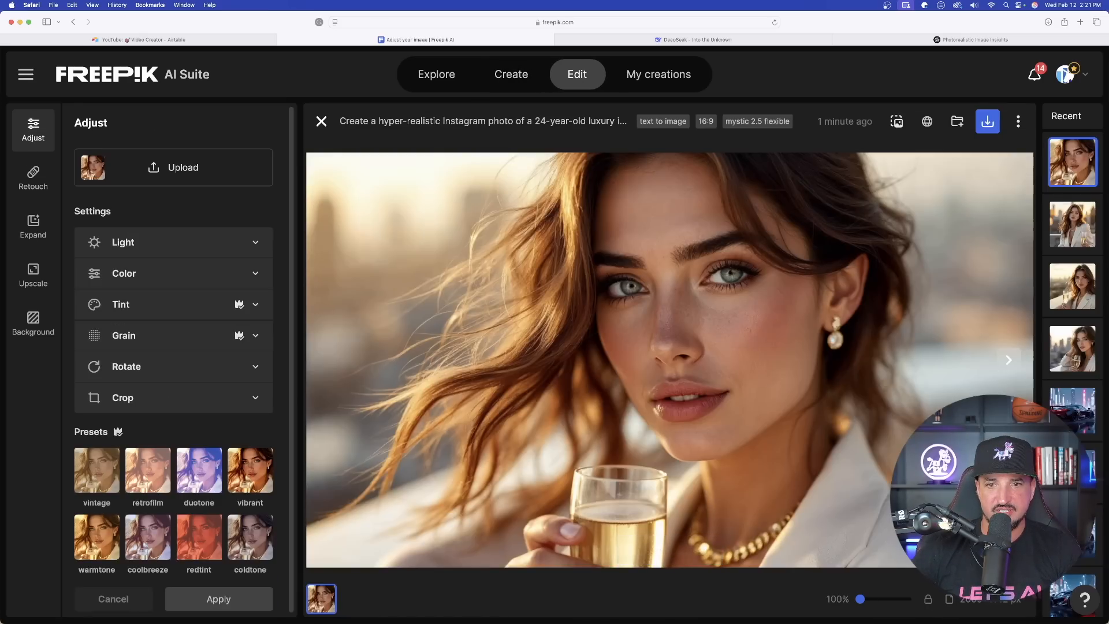